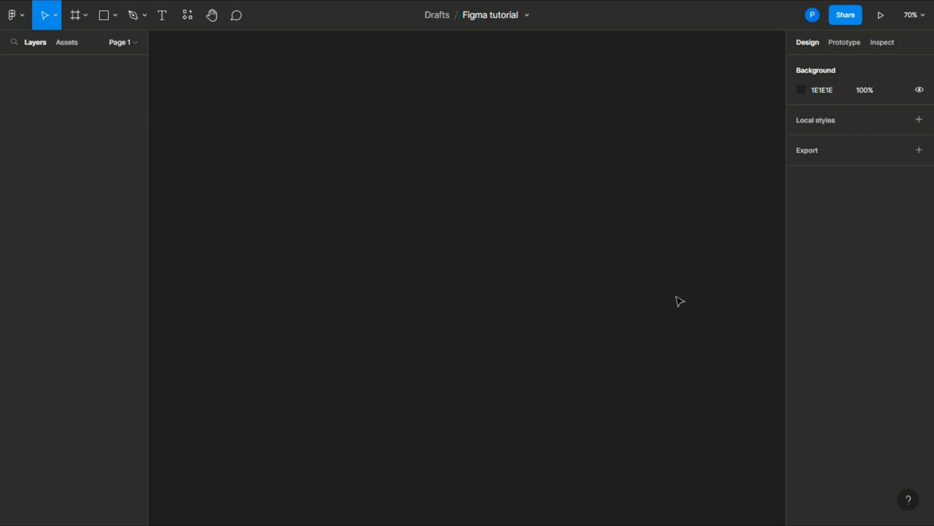
mouse_move(112, 42)
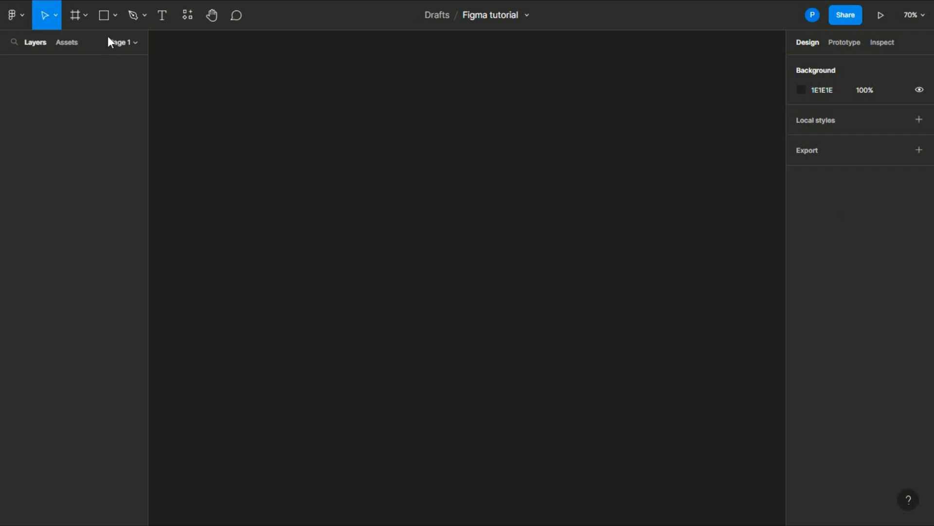
Step: Create a 1280×720 TV preset frame named 'TV - 1' on the empty canvas
left_click(74, 15)
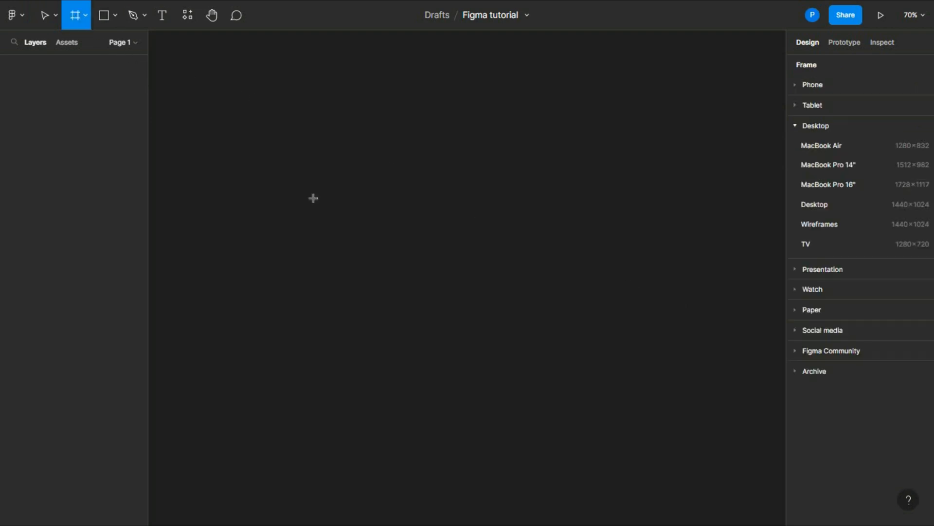
mouse_move(863, 331)
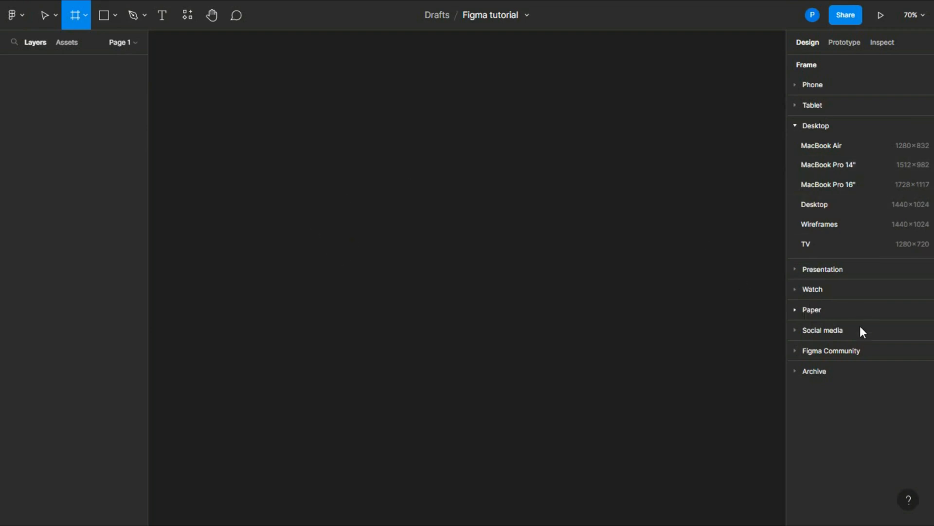
mouse_move(867, 247)
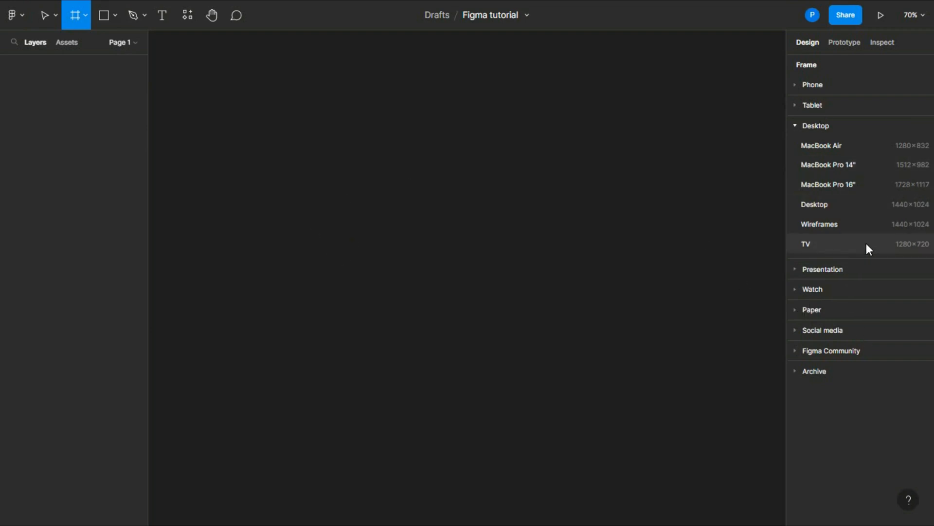
left_click(805, 244)
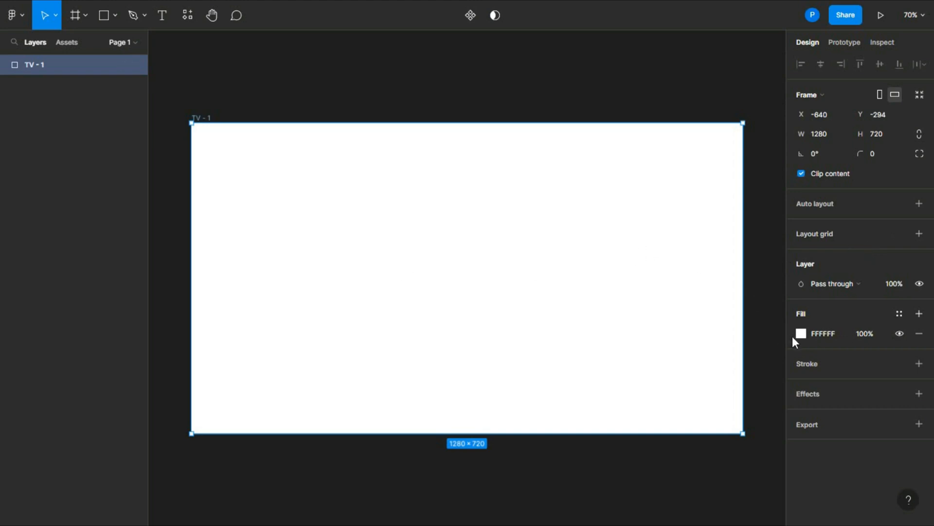
Step: Change the TV - 1 frame's fill from white to solid black 000000
left_click(801, 333)
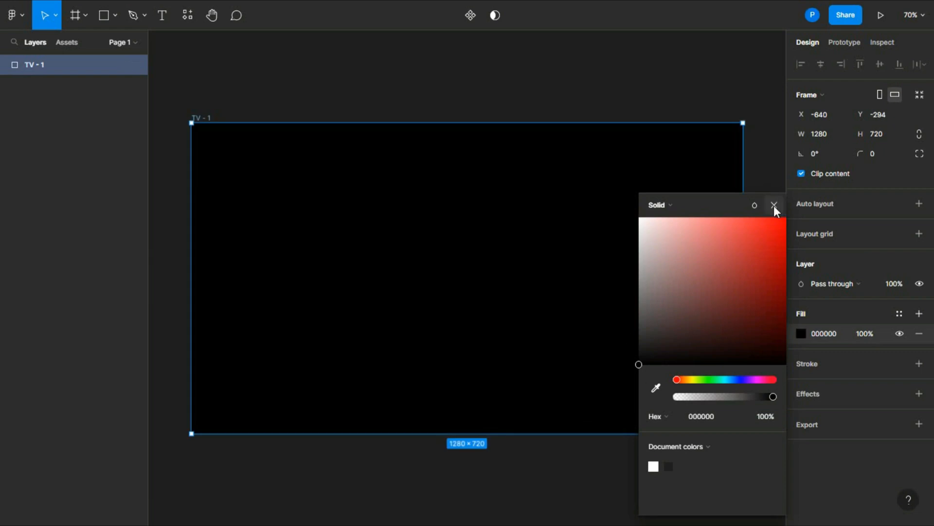
left_click(774, 205)
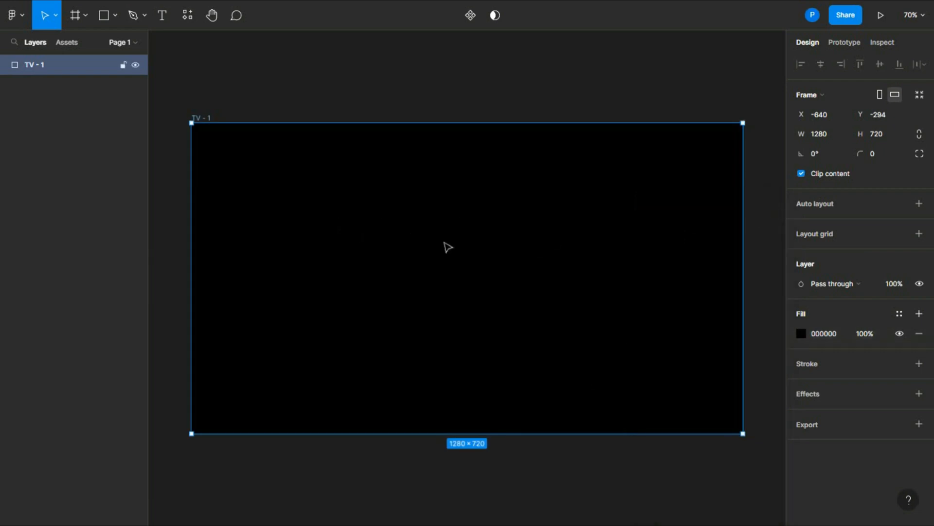
left_click(105, 15)
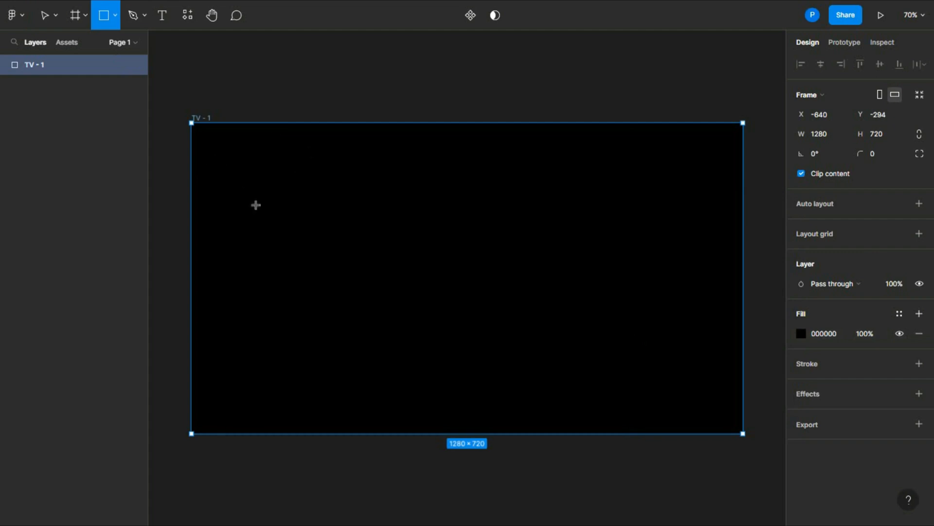
Step: Draw a light grey square in the frame's upper left and size it to 528×528
left_click_drag(215, 152, 466, 401)
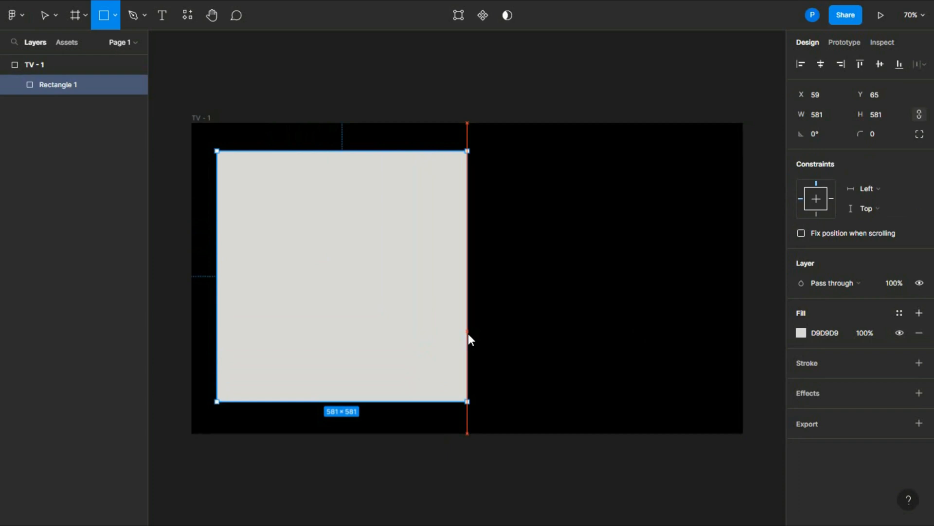
left_click_drag(466, 401, 444, 378)
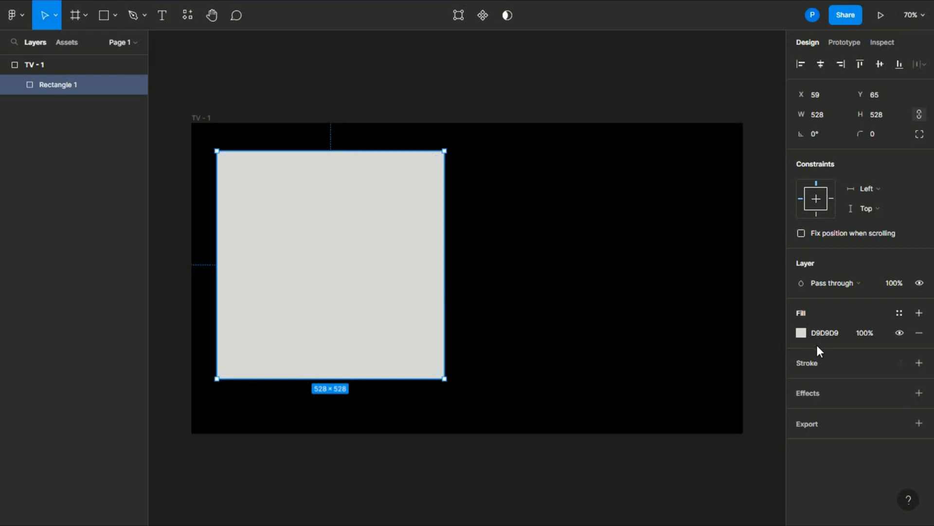
left_click(802, 332)
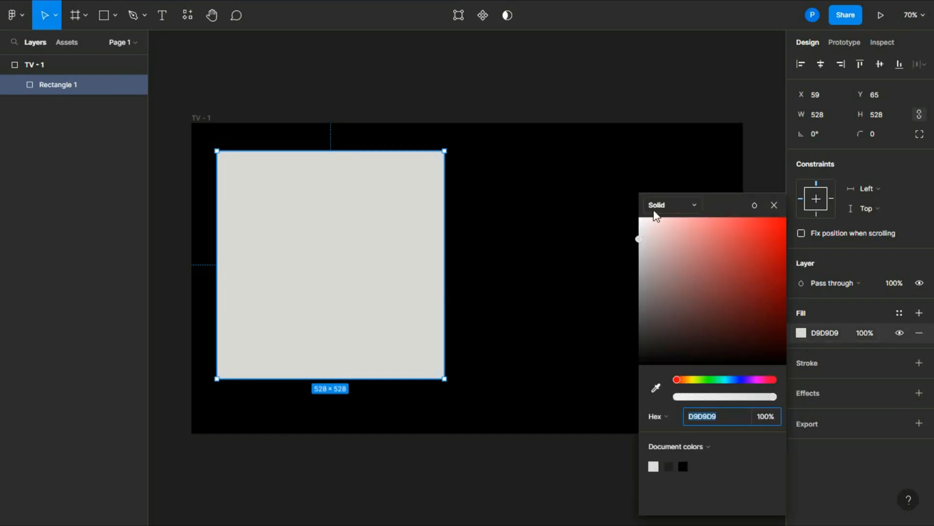
left_click(672, 204)
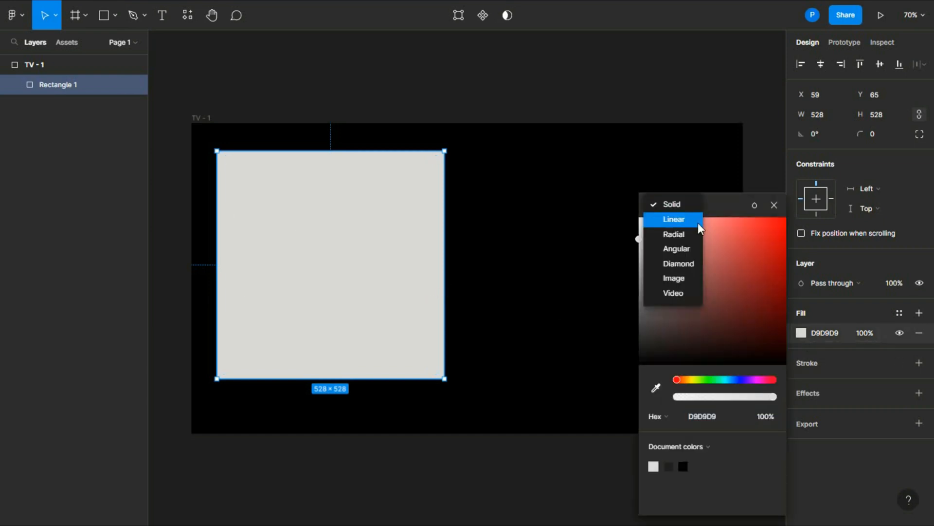
Step: Switch the square's fill to an angular gradient with light purple D48EFF as the first stop
left_click(676, 248)
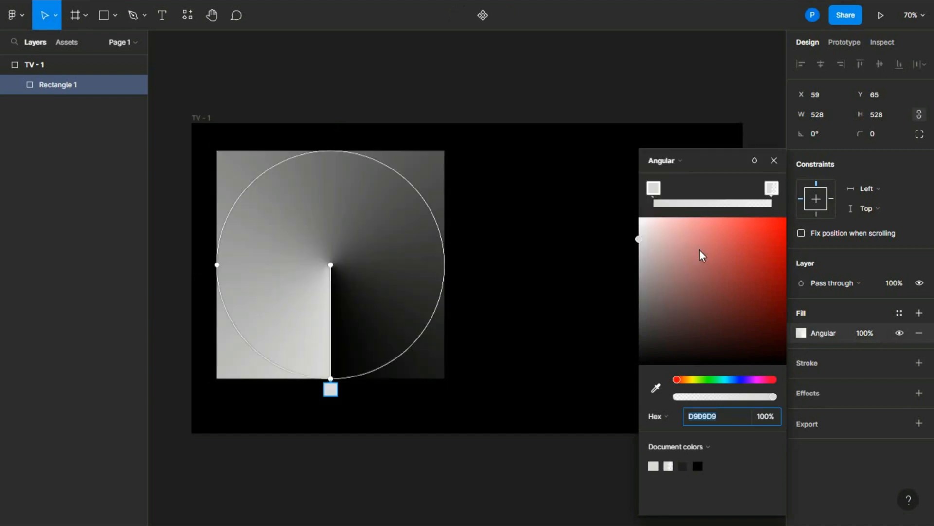
mouse_move(391, 328)
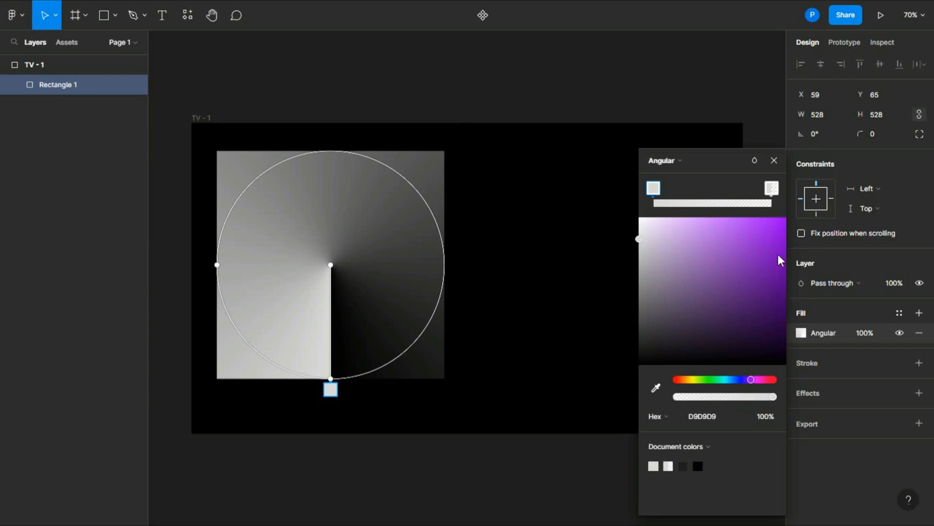
left_click(780, 250)
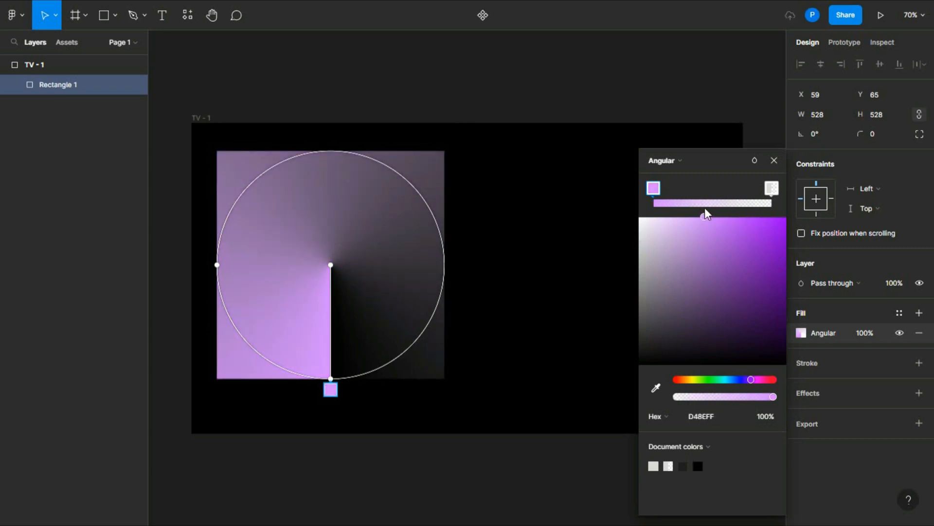
left_click_drag(706, 215, 738, 218)
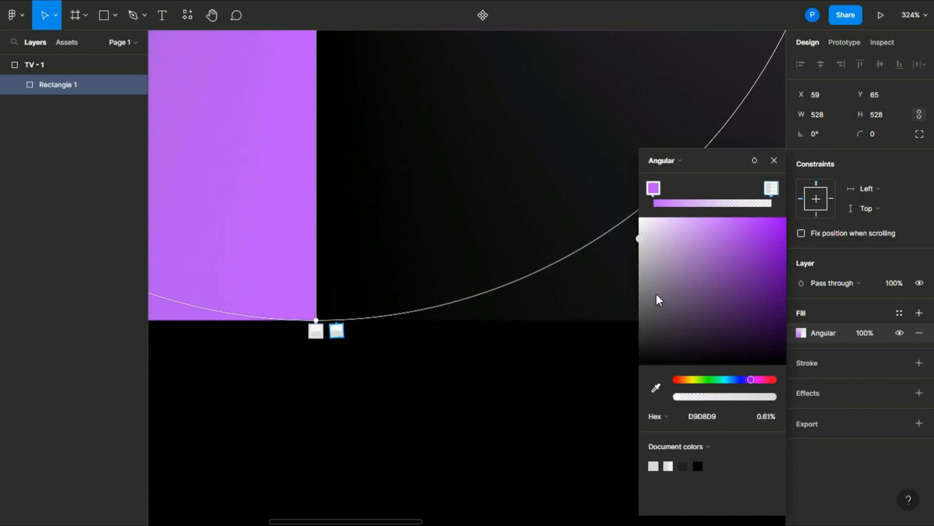
Step: Rearrange the angular gradient stops, setting one to DFAAFF and the end stop to 000000
left_click_drag(640, 238, 705, 217)
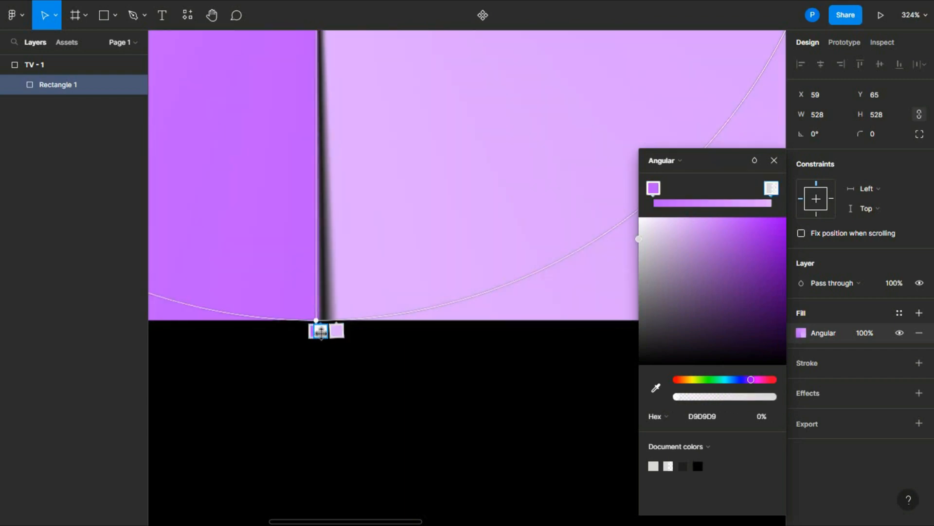
left_click_drag(637, 239, 688, 215)
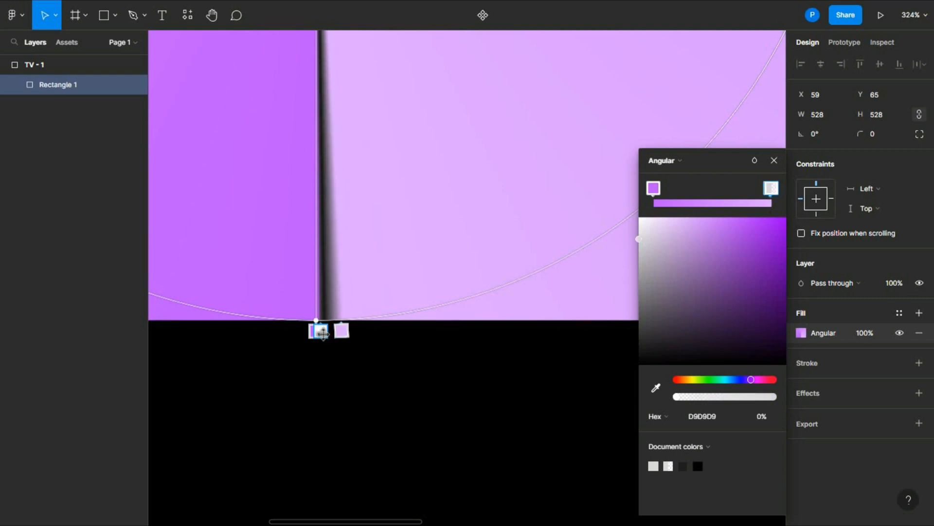
left_click(691, 225)
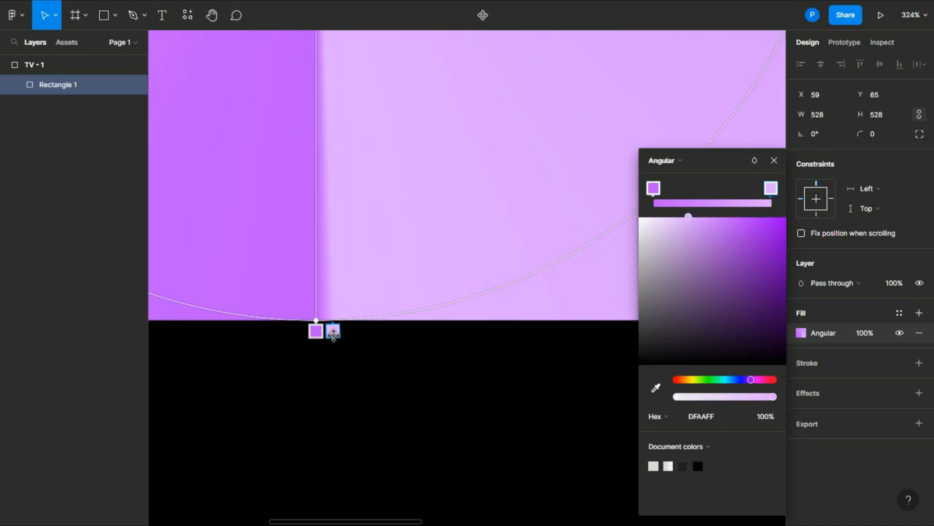
mouse_move(440, 335)
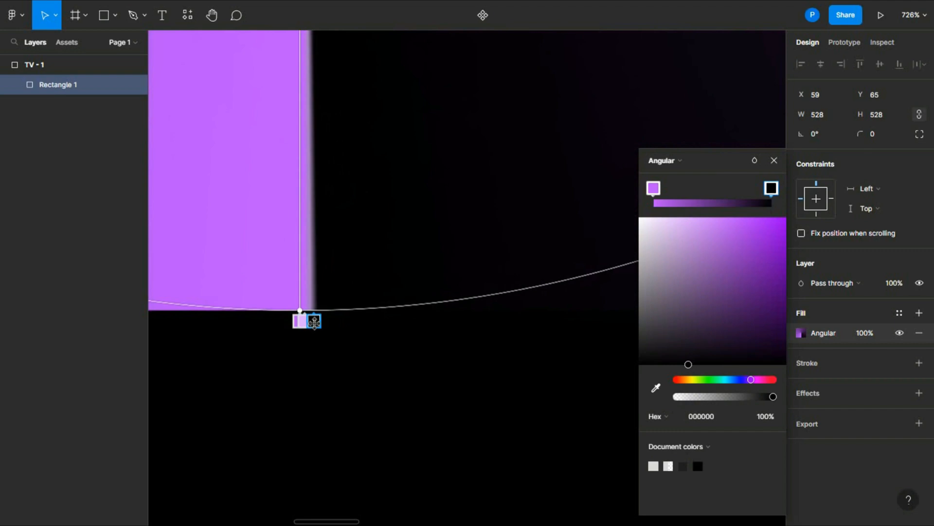
left_click_drag(688, 364, 688, 216)
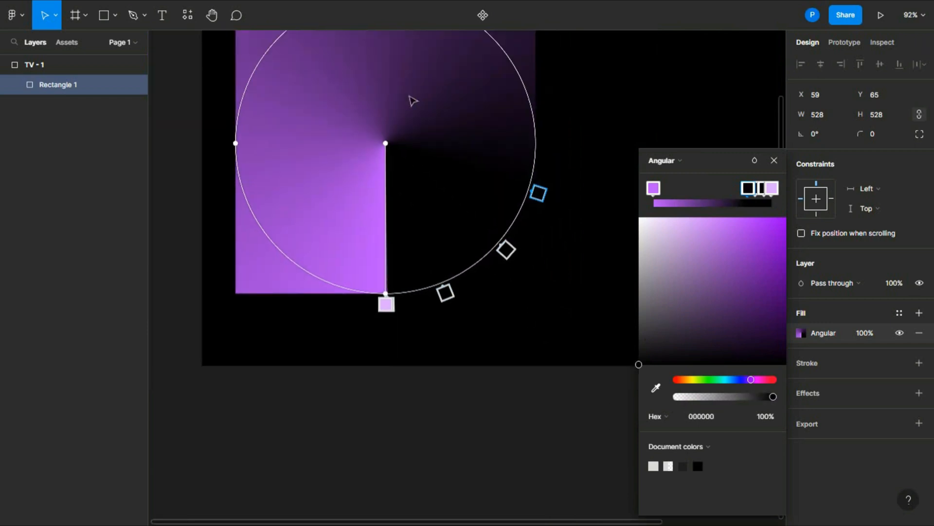
Step: Add stops around the gradient ring and darken one to deep violet 5C088F
scroll("down", 3)
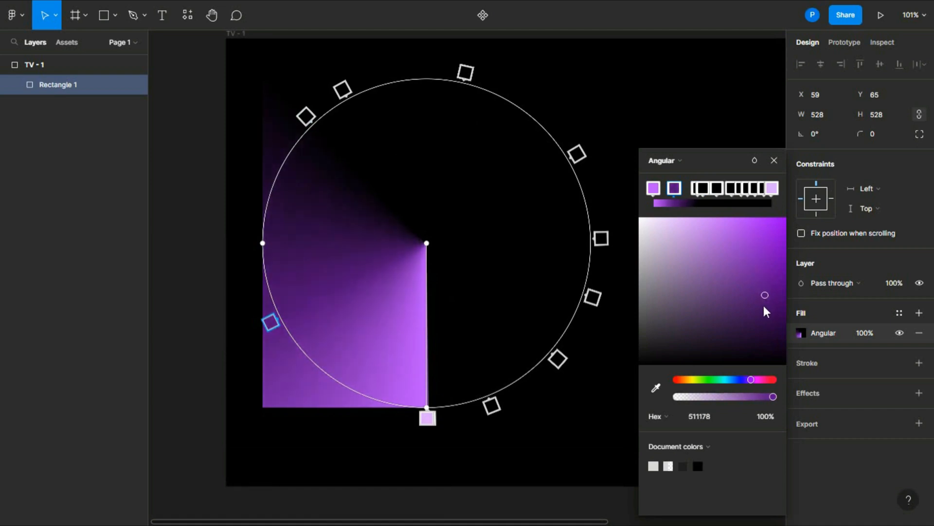
left_click_drag(764, 295, 770, 276)
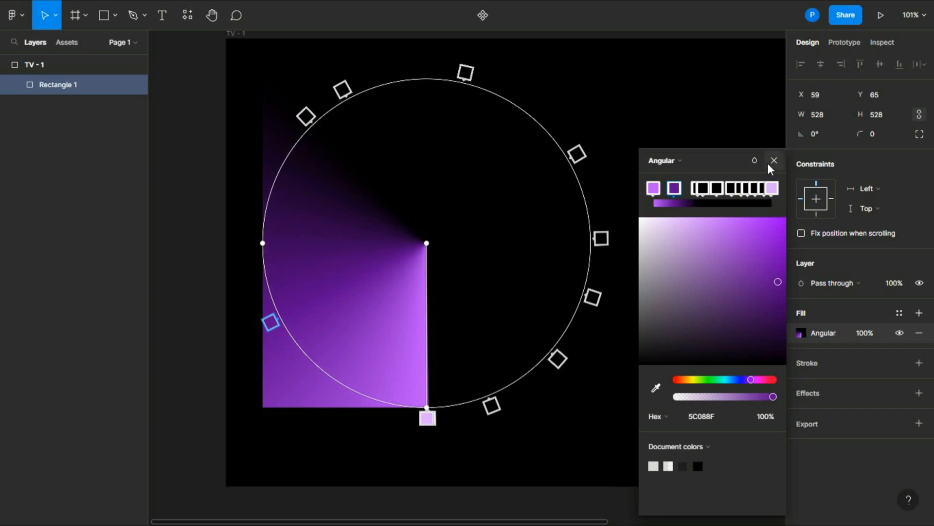
Step: Rotate Rectangle 1 by 90°, position it inside the TV frame, and duplicate it alongside
left_click(773, 161)
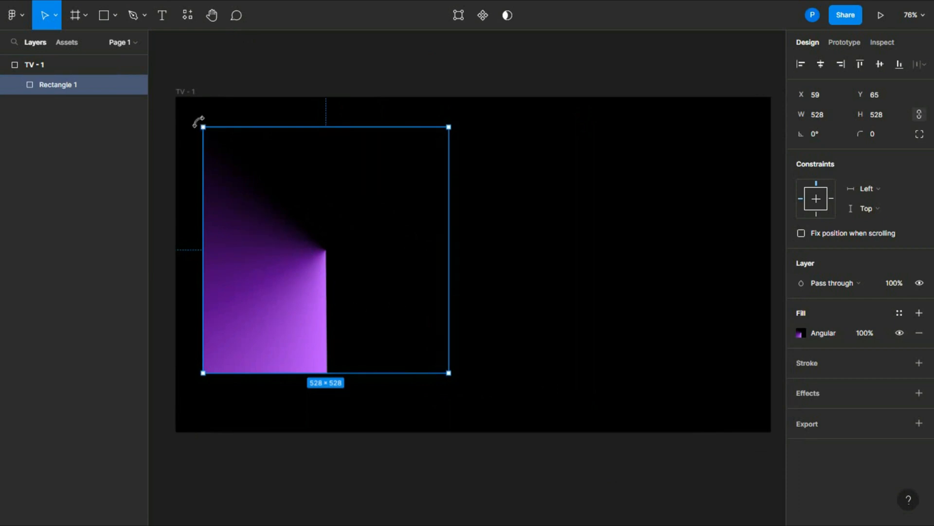
left_click_drag(197, 119, 170, 352)
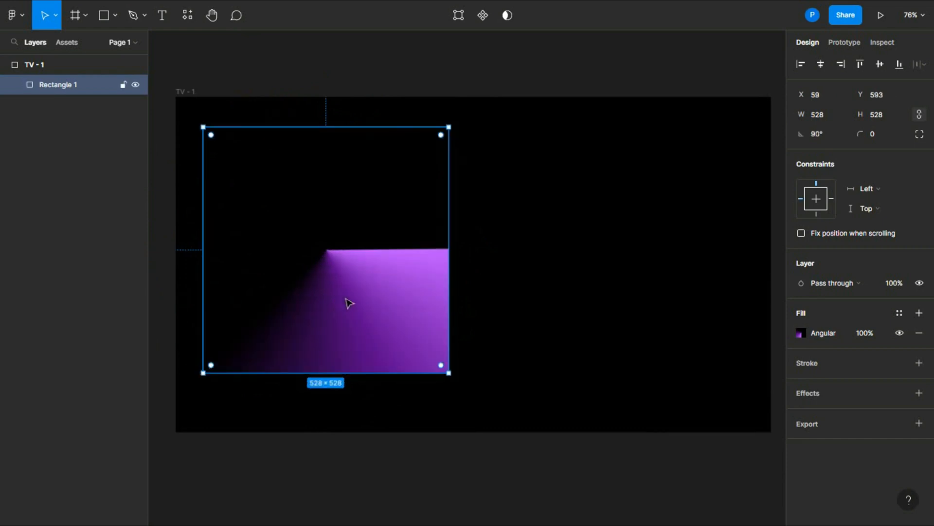
left_click_drag(349, 302, 382, 252)
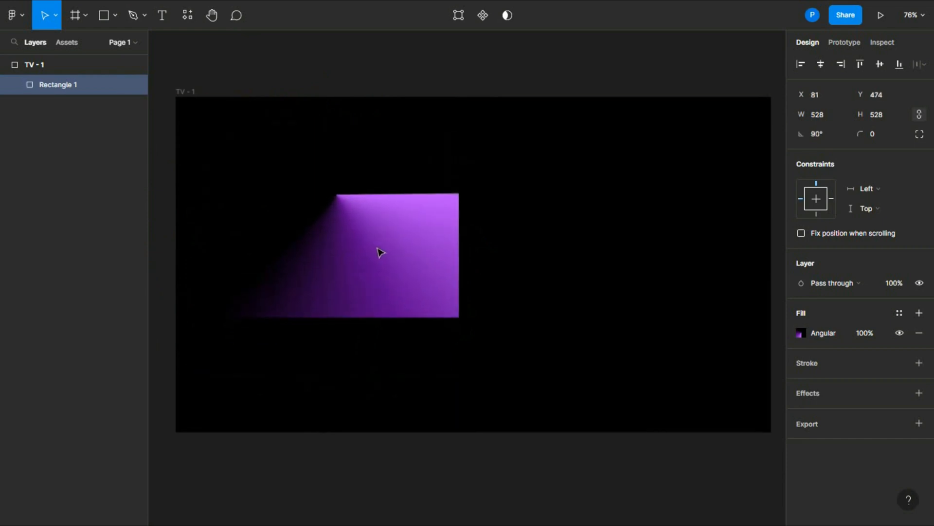
left_click_drag(381, 252, 367, 298)
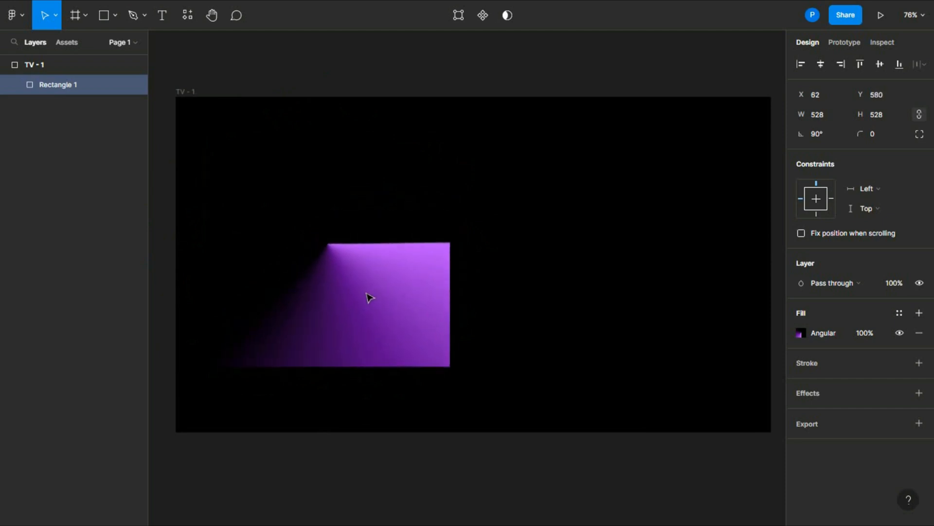
left_click_drag(366, 298, 316, 278)
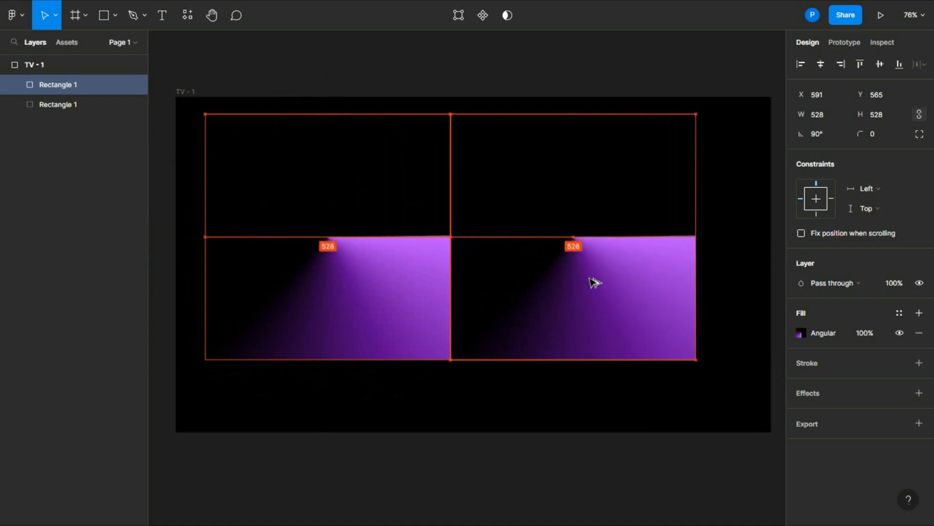
Step: Flip the copied beam square horizontally and align it edge to edge with Rectangle 1
left_click(594, 282)
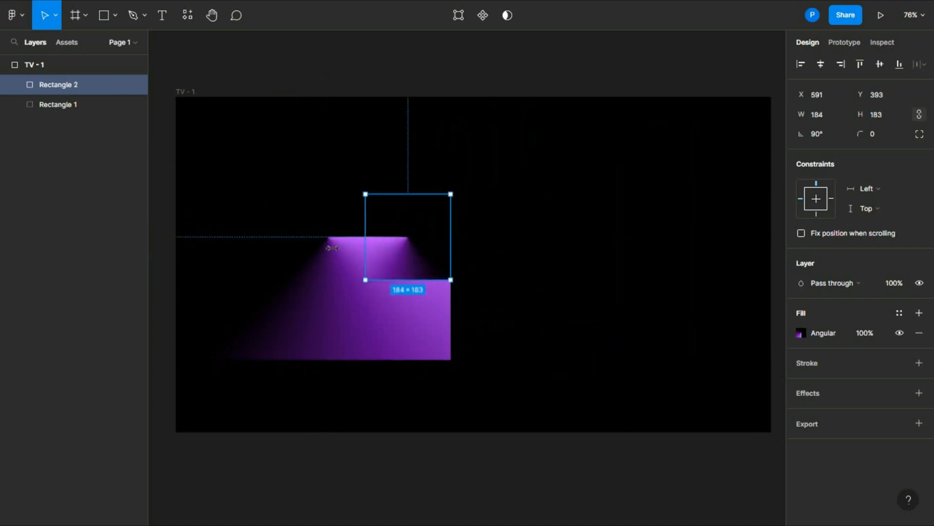
left_click_drag(364, 195, 210, 117)
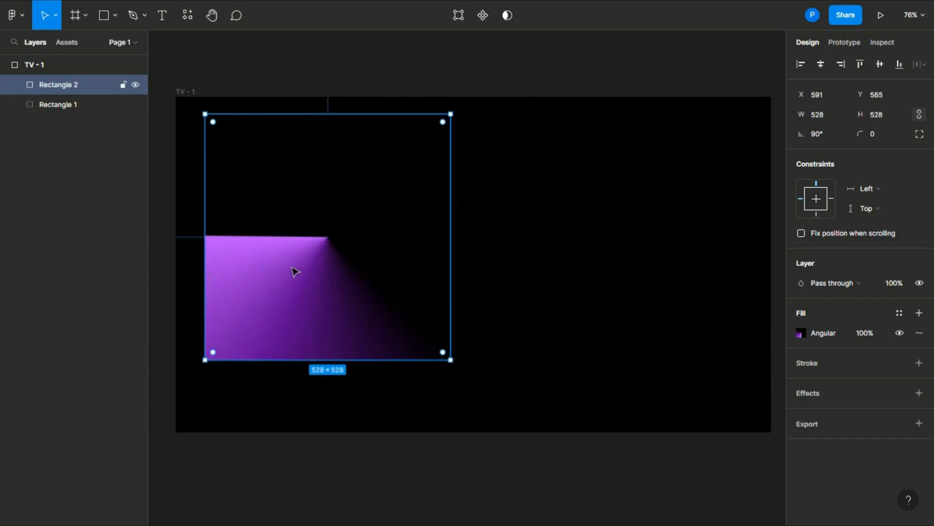
left_click_drag(292, 271, 488, 263)
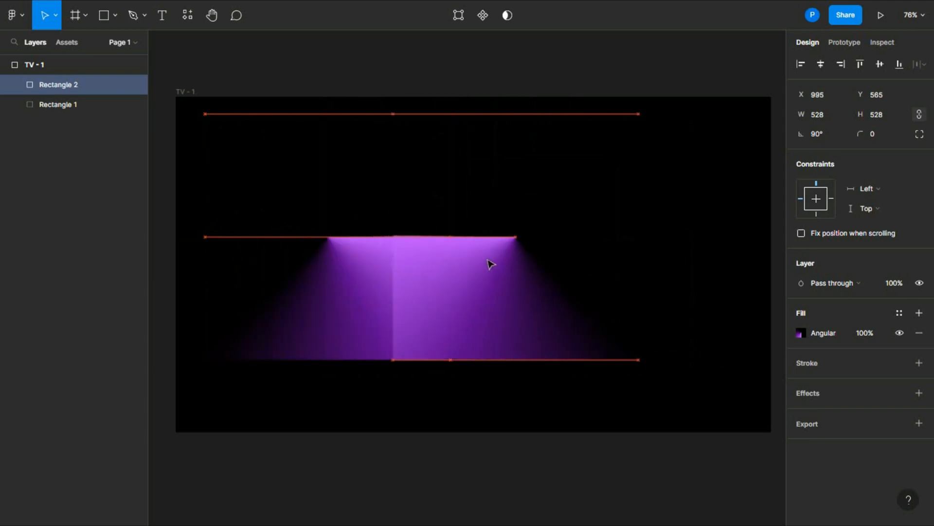
left_click_drag(488, 264, 527, 265)
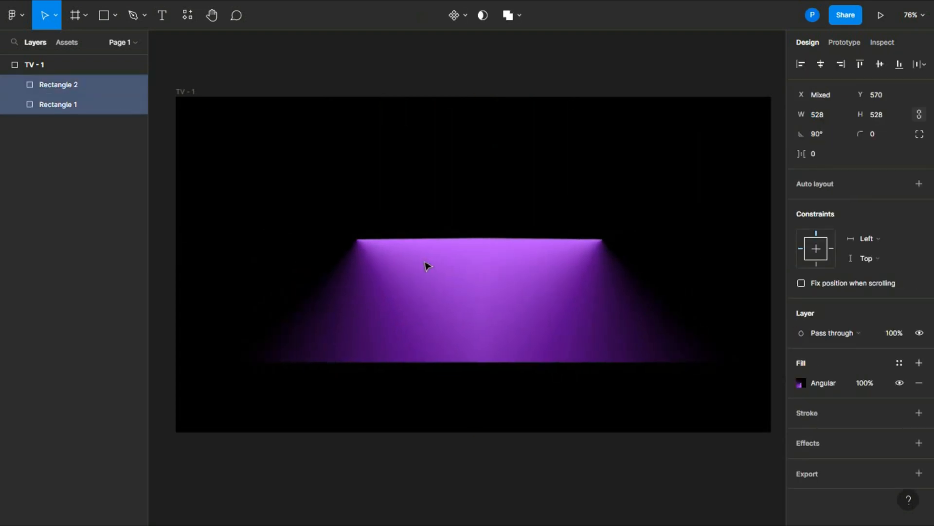
Step: Drag both beam rectangles upward together within the black TV frame
left_click_drag(426, 266, 423, 234)
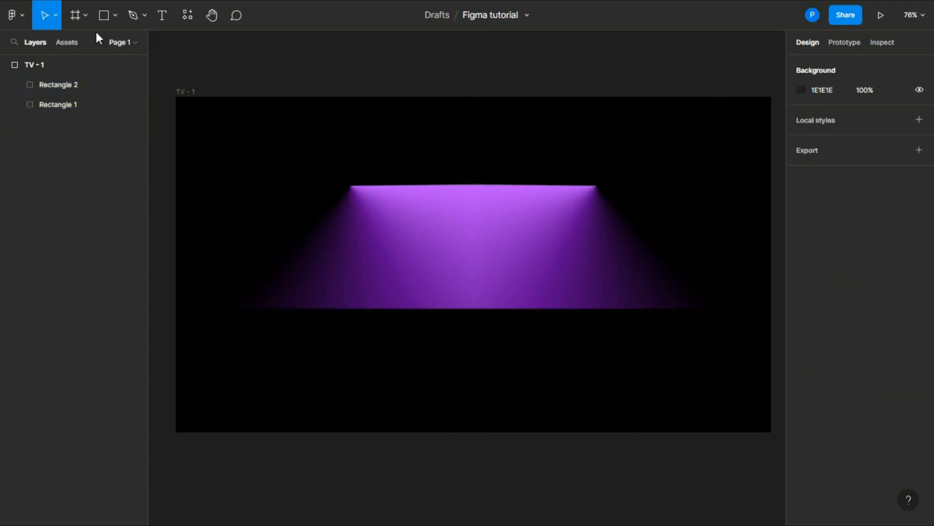
Step: Draw a 1280×351 grey floor rectangle across the bottom of the frame, below the beam
left_click(103, 14)
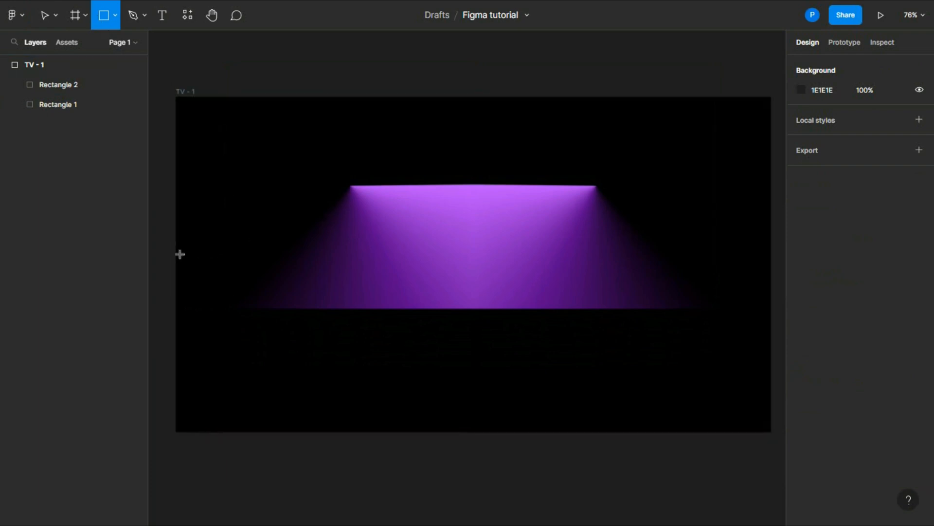
mouse_move(177, 233)
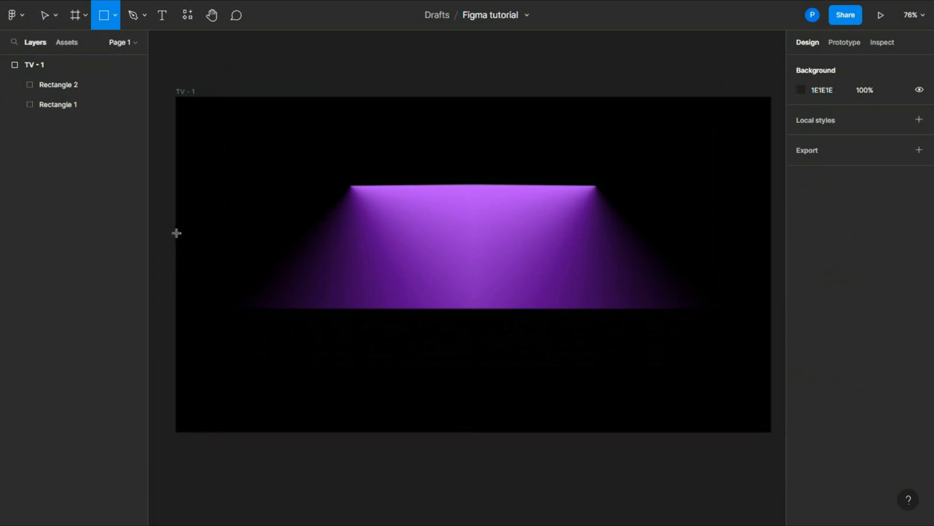
left_click_drag(176, 232, 769, 427)
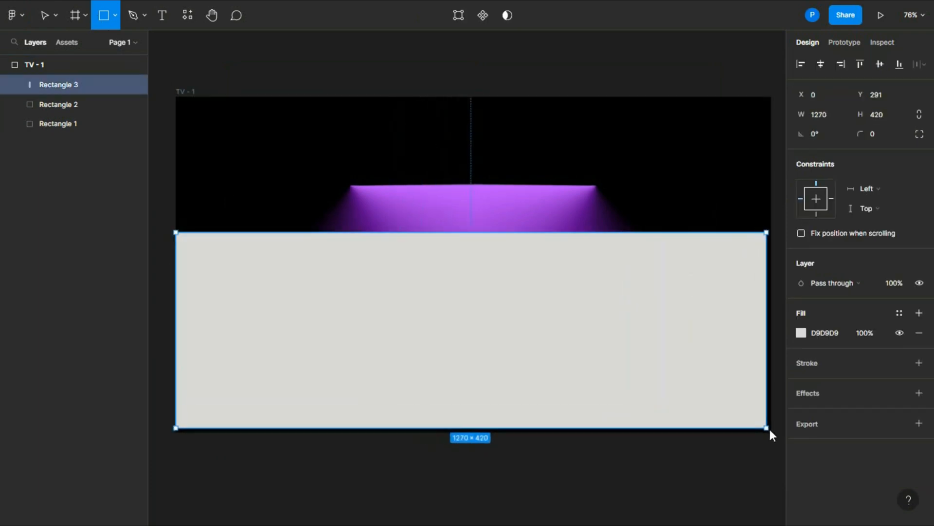
left_click_drag(768, 428, 771, 431)
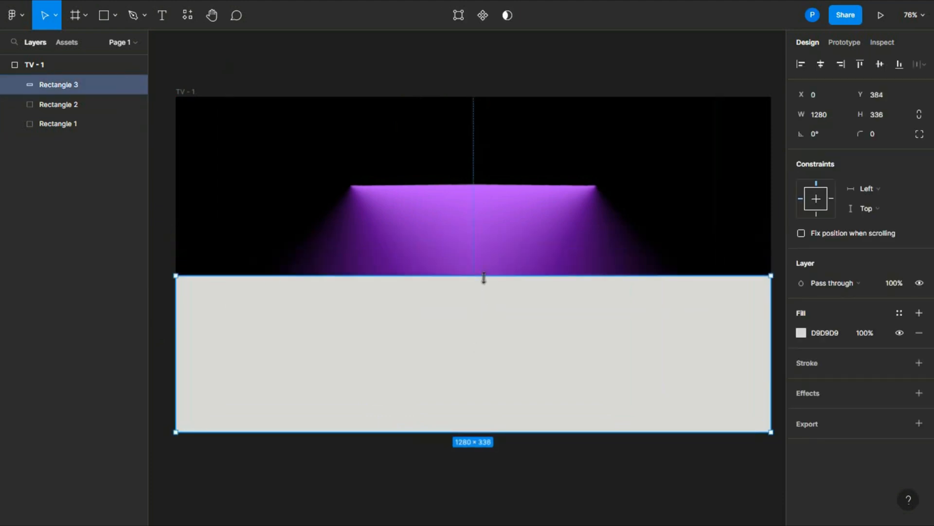
left_click_drag(483, 278, 485, 269)
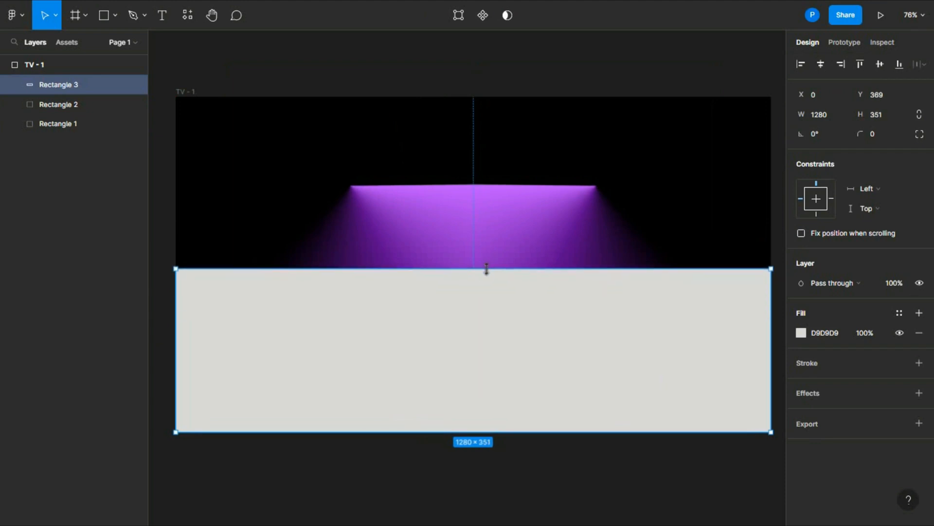
Step: Lower Rectangle 3's grey floor fill to 3% opacity
left_click(802, 333)
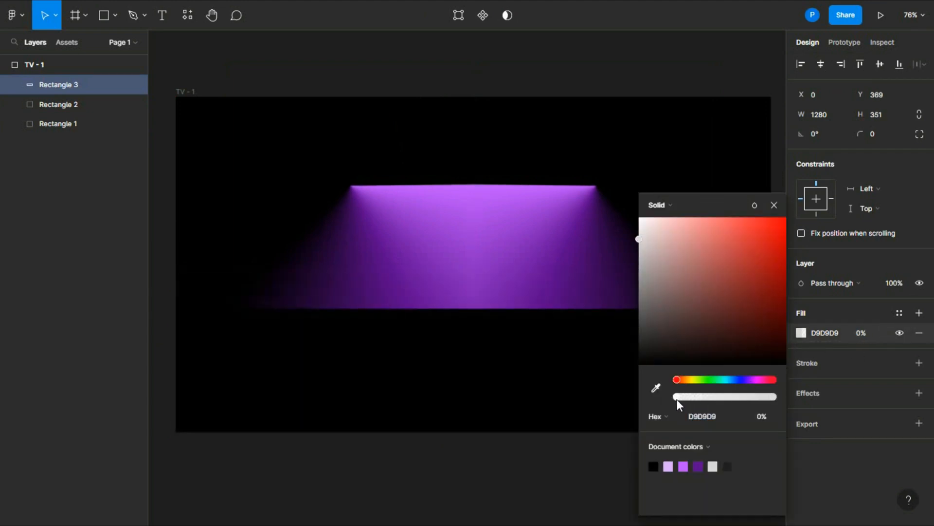
left_click_drag(674, 396, 682, 396)
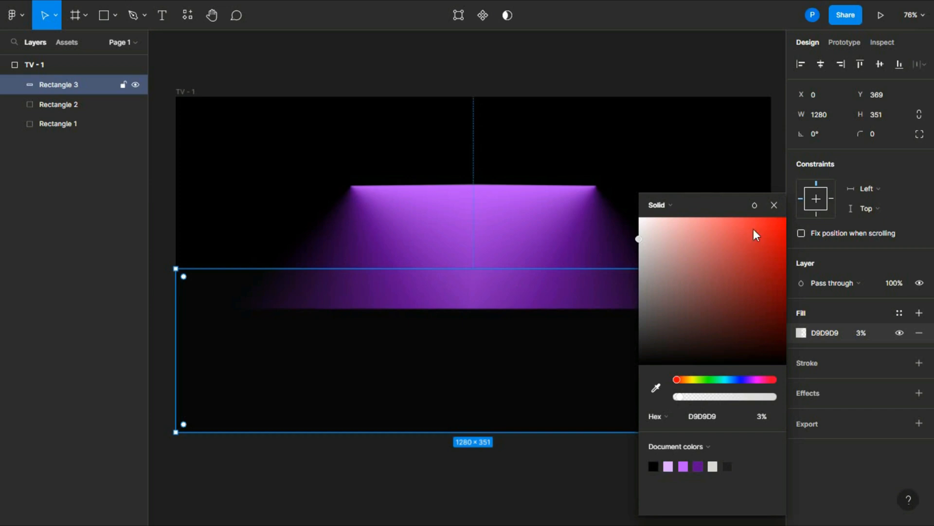
left_click(774, 205)
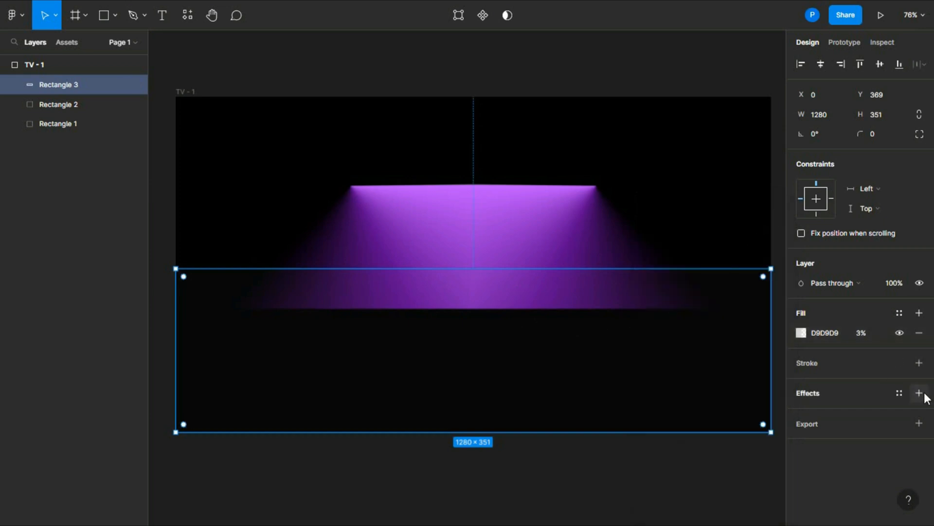
Step: Add blur effects to Rectangle 3 so the purple beam softly diffuses across the floor
left_click(919, 395)
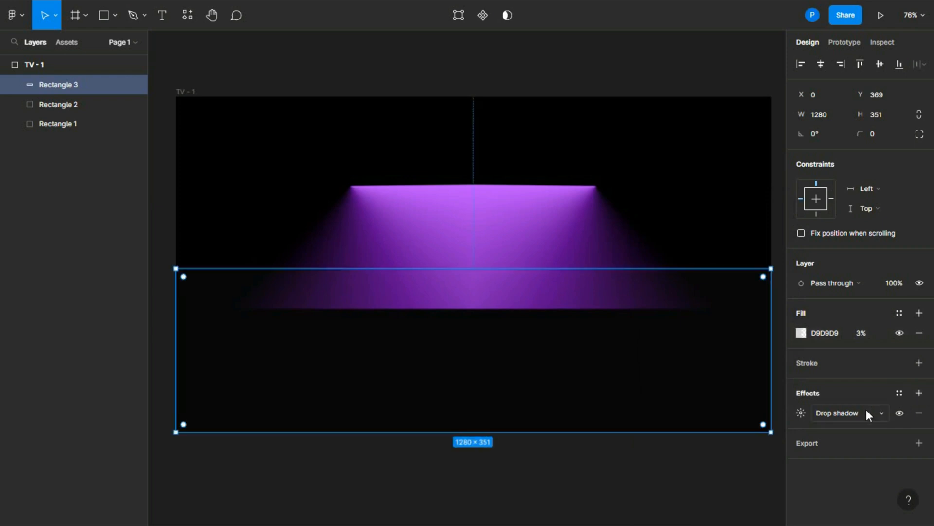
left_click(837, 412)
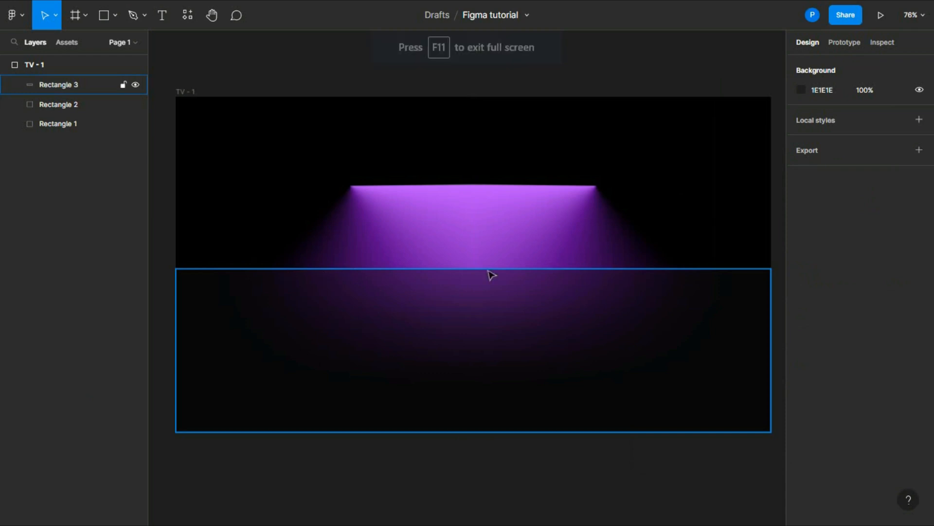
left_click(744, 224)
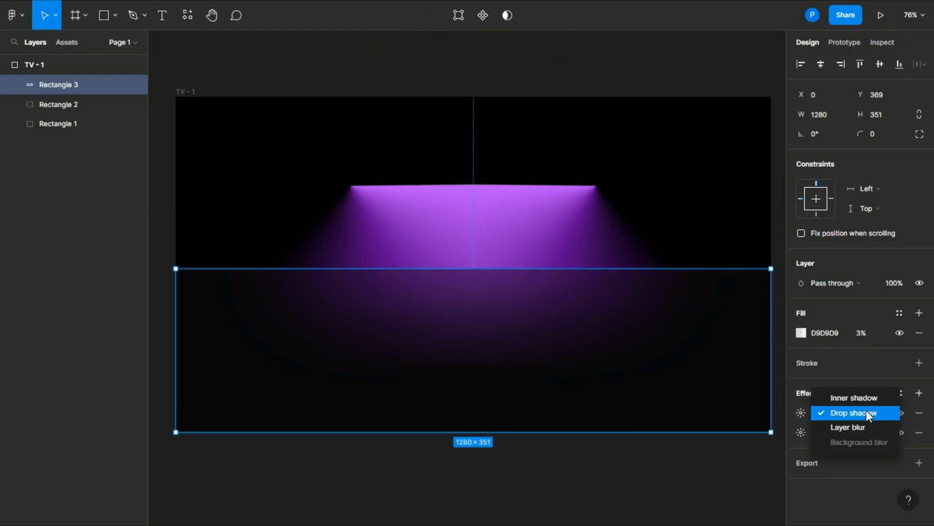
left_click(847, 427)
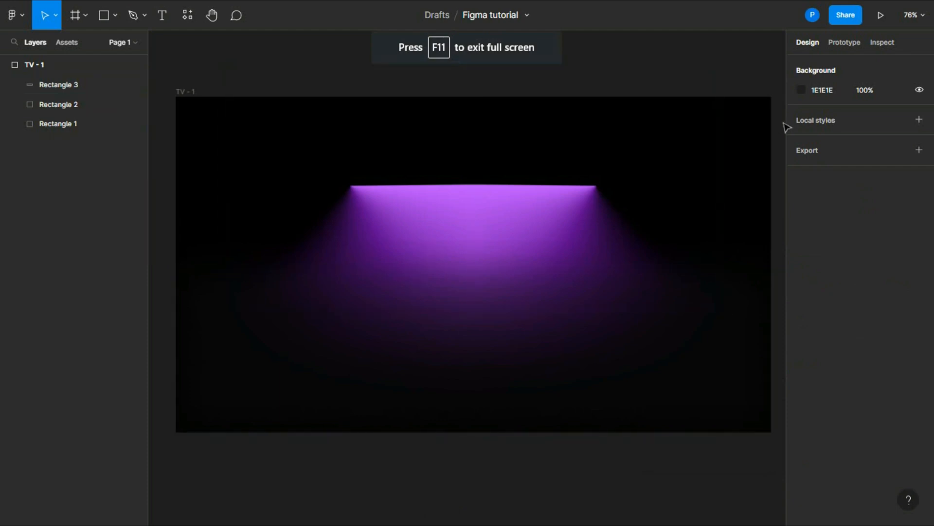
left_click(58, 84)
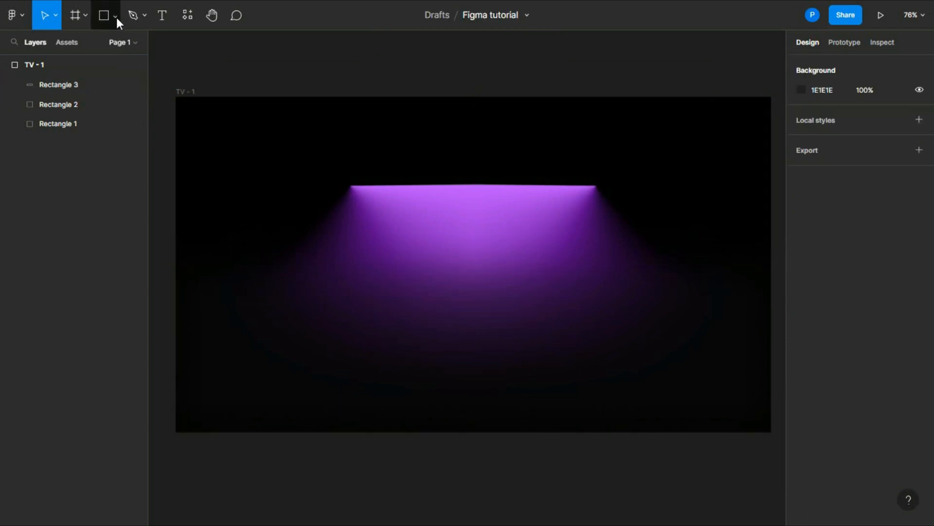
Step: Draw a 522×135 ellipse over the beam's top edge and give it a BF56FF fill
left_click(102, 15)
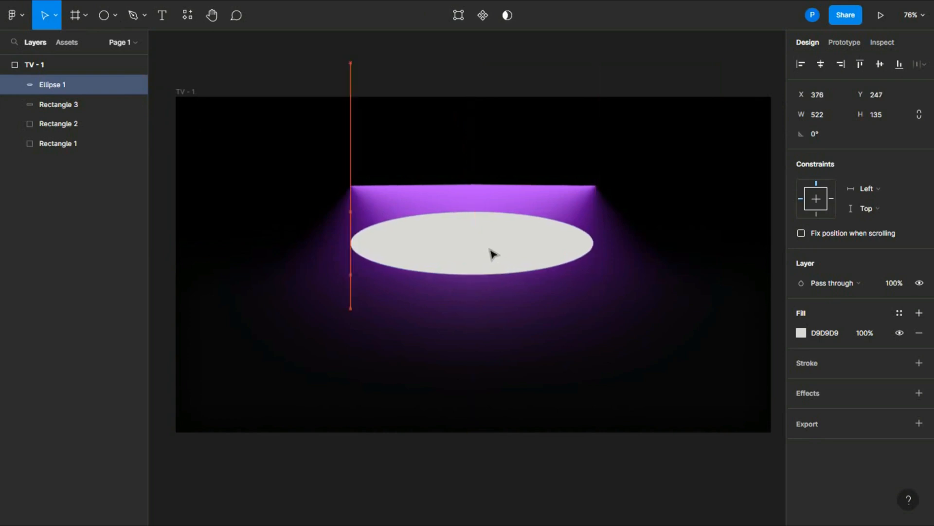
left_click(470, 241)
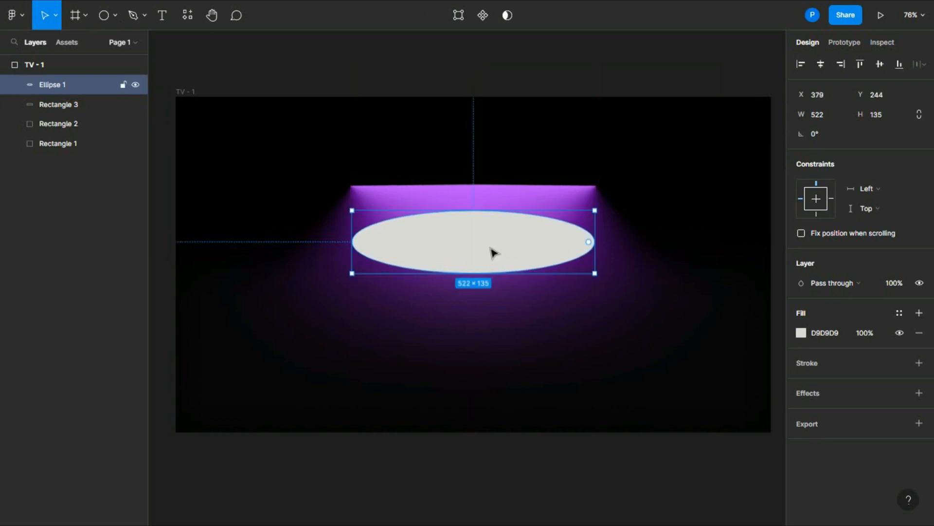
left_click(802, 332)
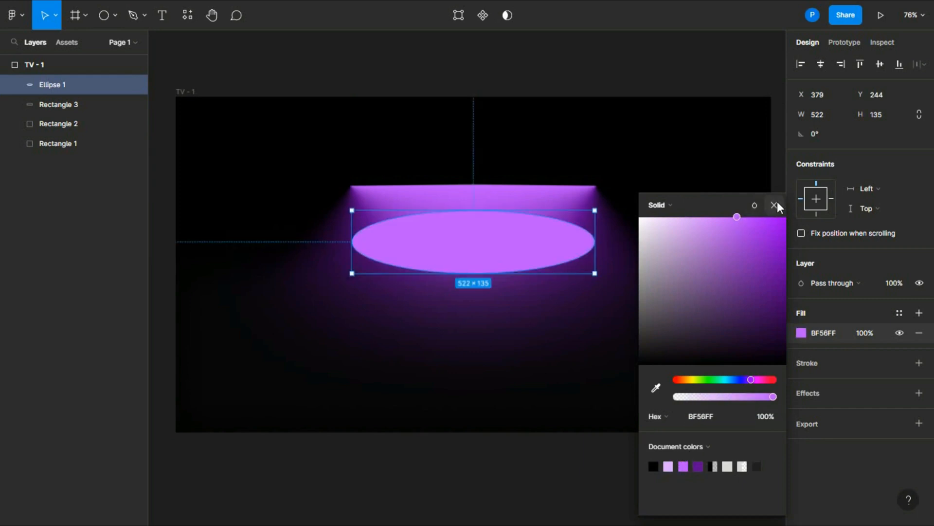
Step: Apply a strong layer blur to Ellipse 1
left_click(775, 205)
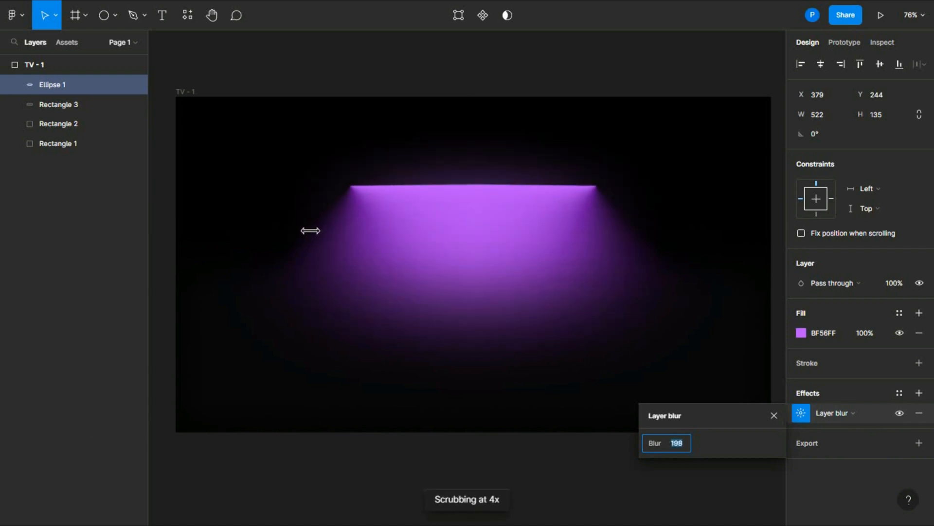
left_click_drag(311, 231, 332, 251)
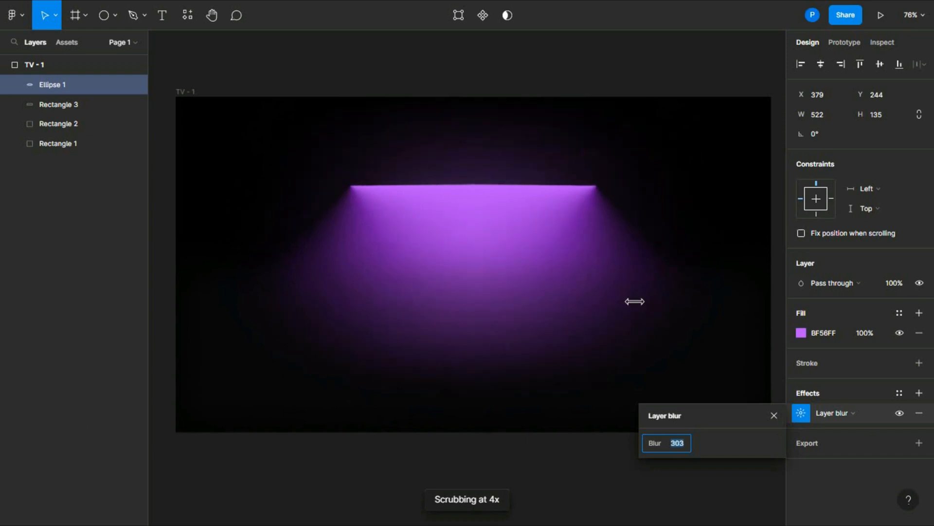
left_click_drag(635, 301, 561, 305)
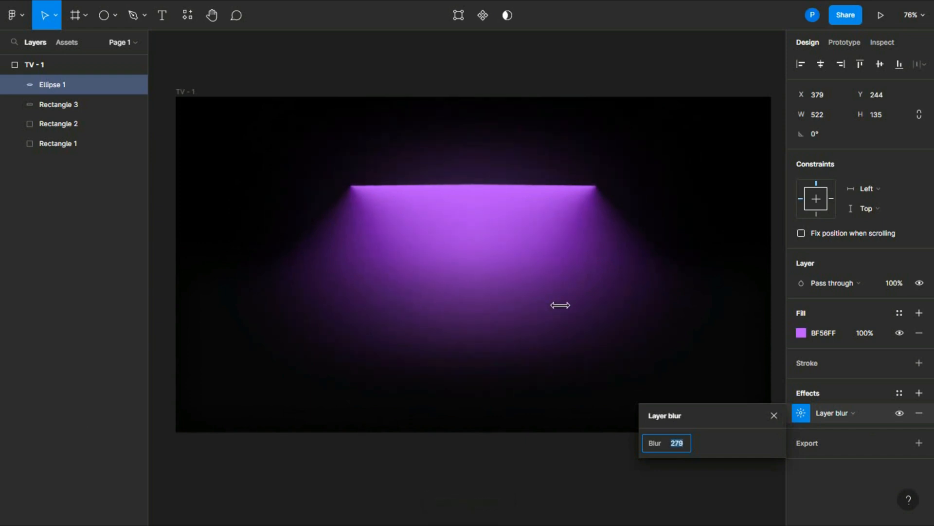
key("f11")
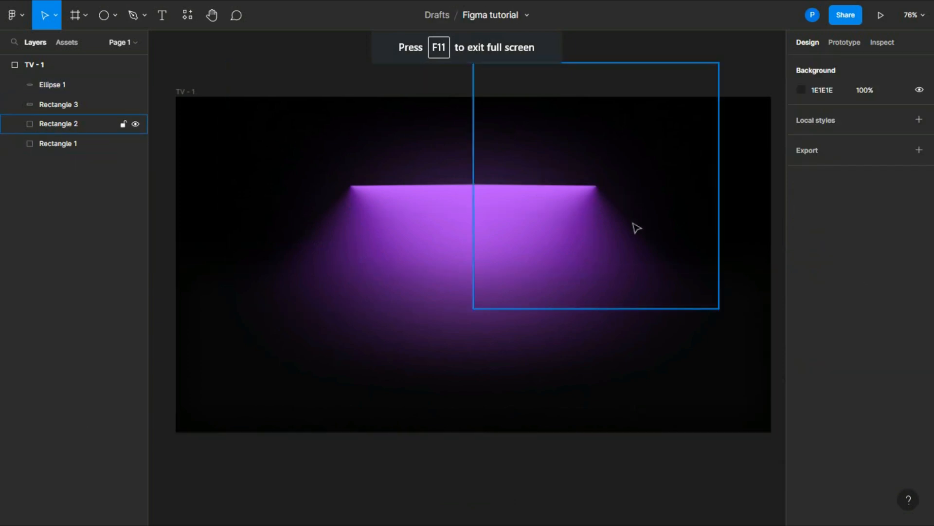
left_click(53, 84)
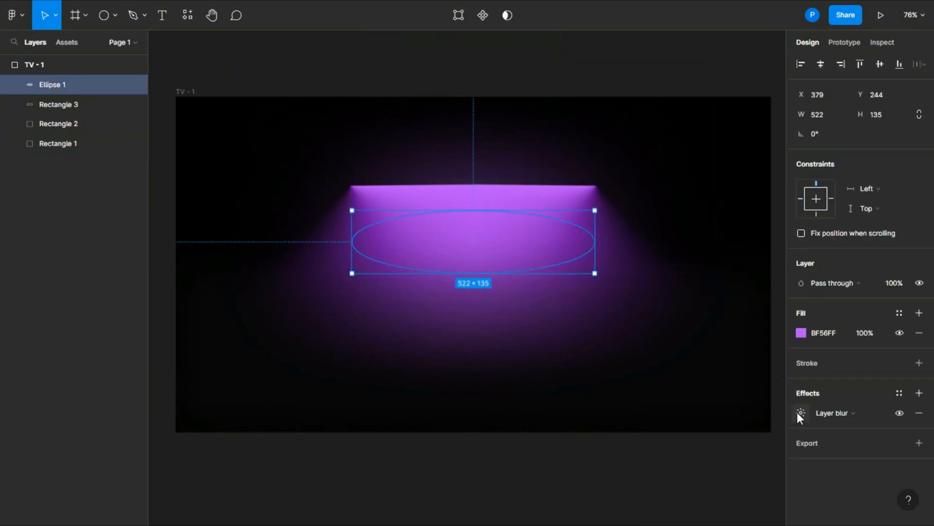
Step: Set Ellipse 1's layer blur to about 267 and deselect to review the glow
left_click(801, 412)
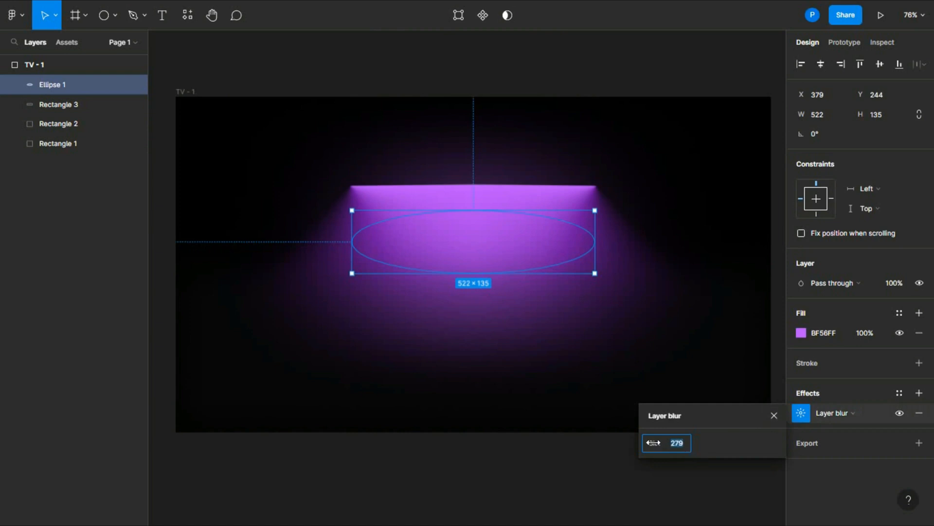
left_click_drag(654, 443, 647, 443)
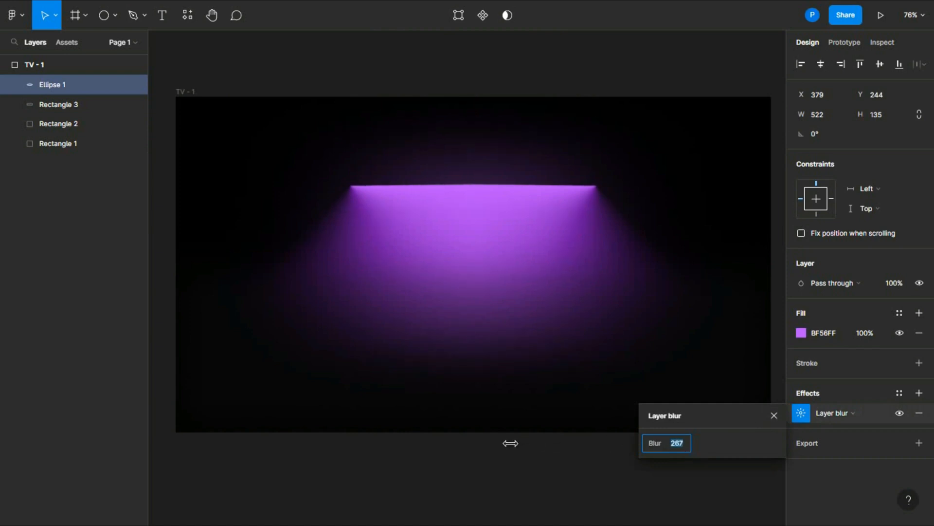
key("F11")
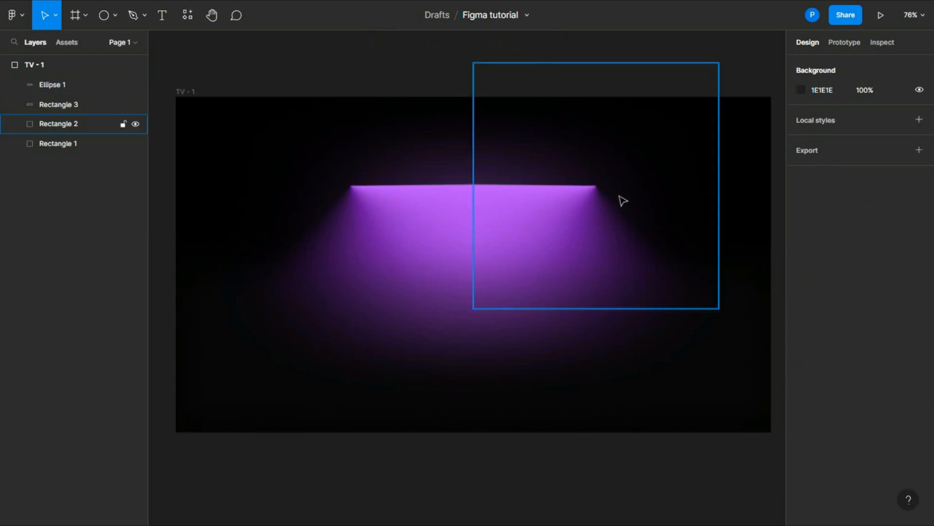
left_click(209, 52)
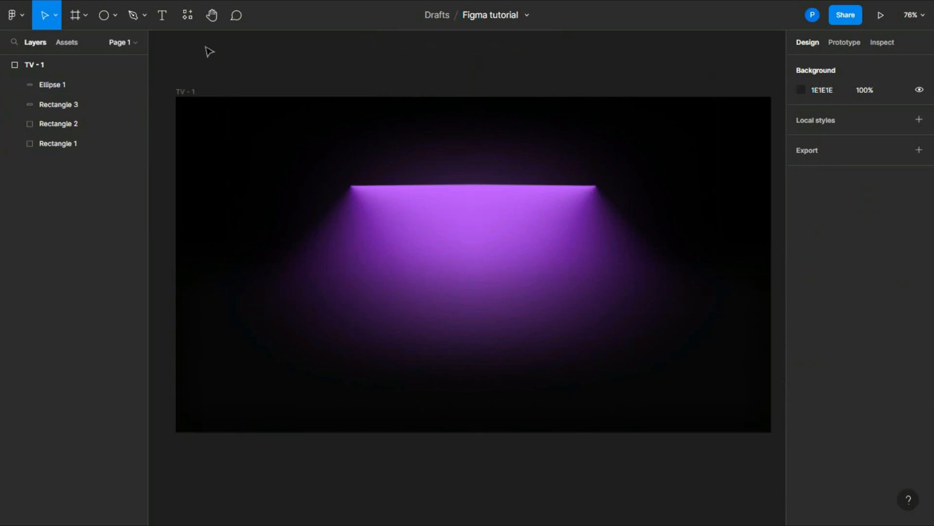
Step: Add a 'Linear gradient' text box below the tube light
left_click(161, 15)
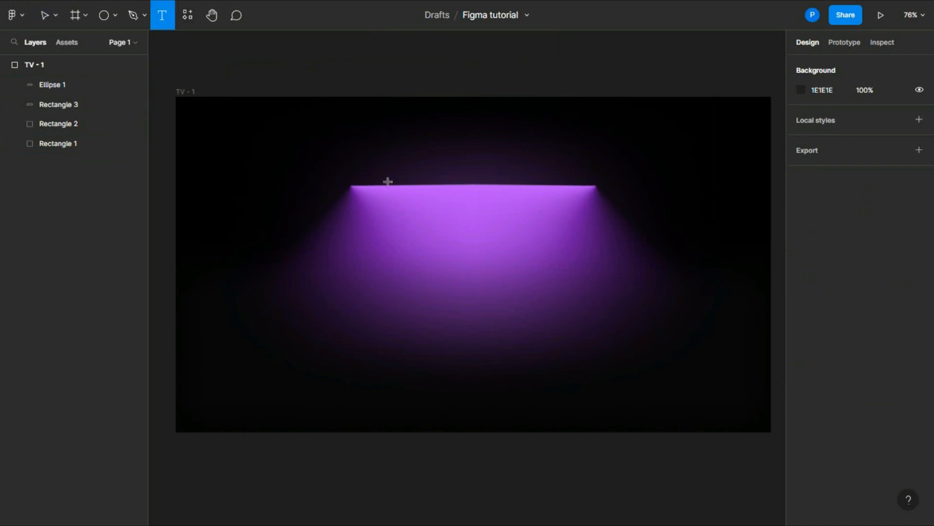
left_click_drag(375, 263, 556, 316)
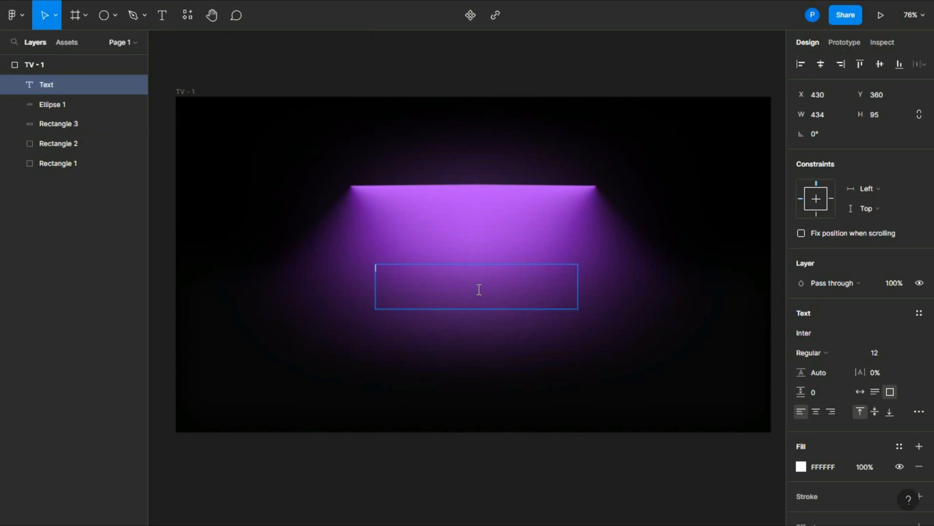
type("Linear")
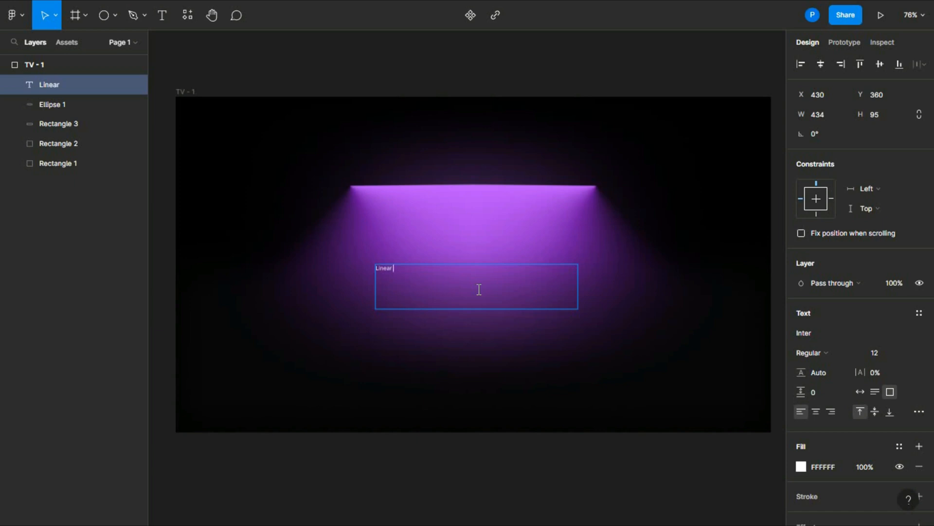
type("gradient")
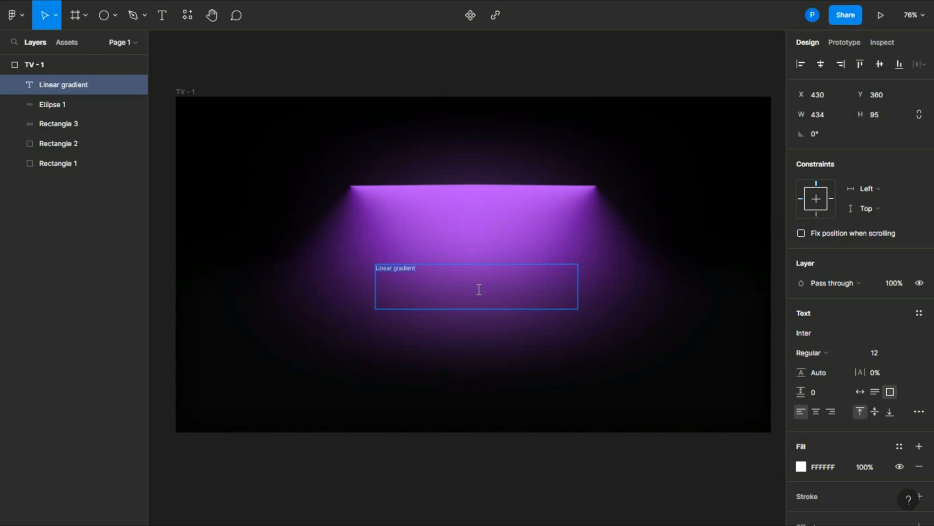
Step: Set the heading to Montserrat Medium at size 64
left_click(874, 352)
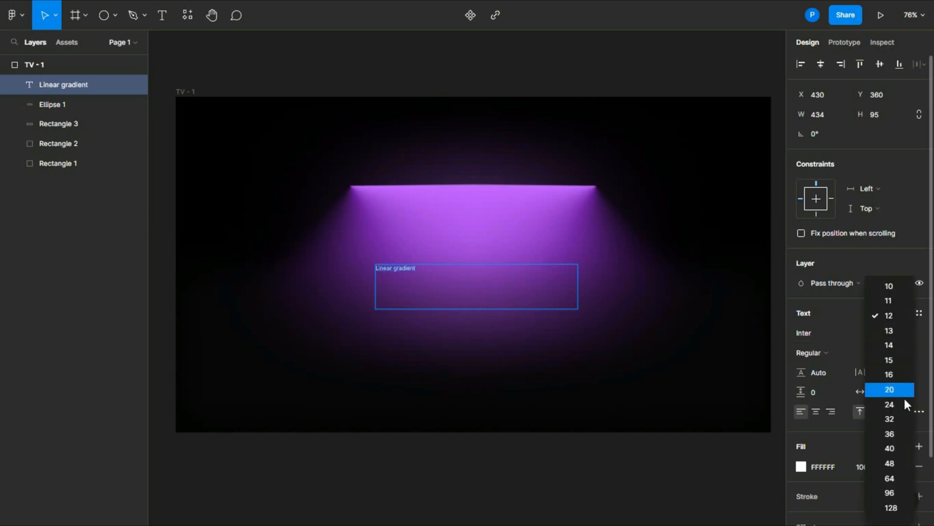
left_click(889, 477)
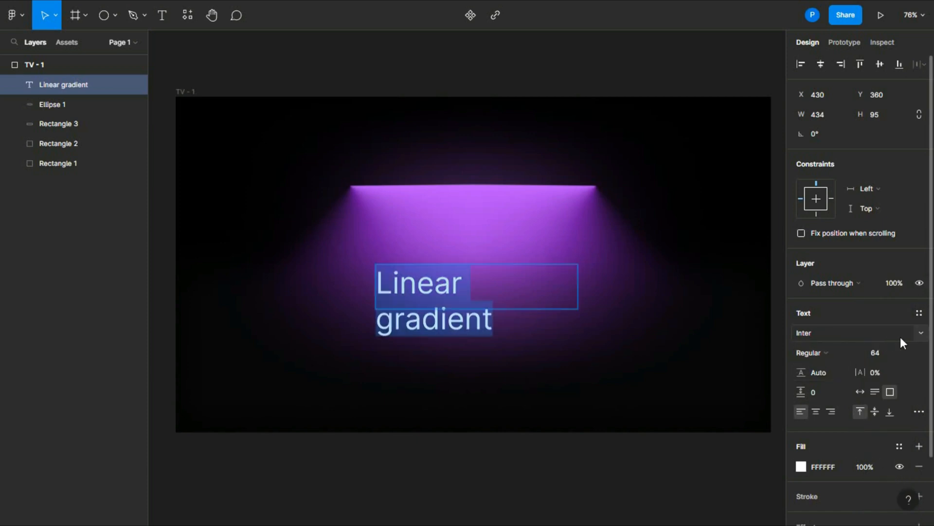
type("M")
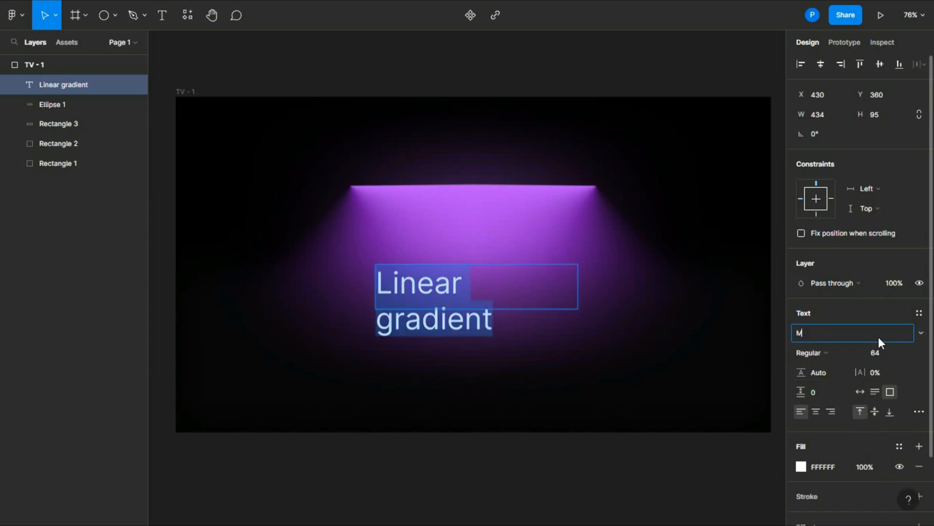
type("onda")
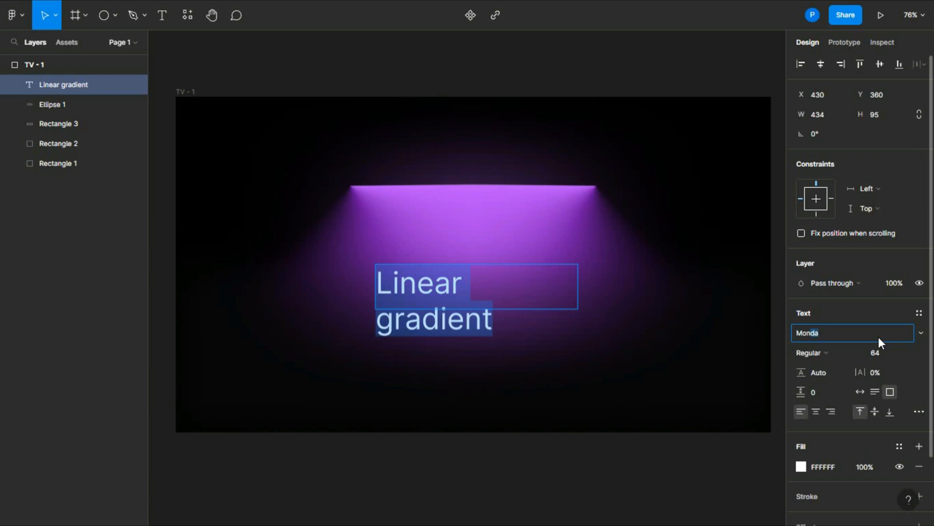
type("Montserrat")
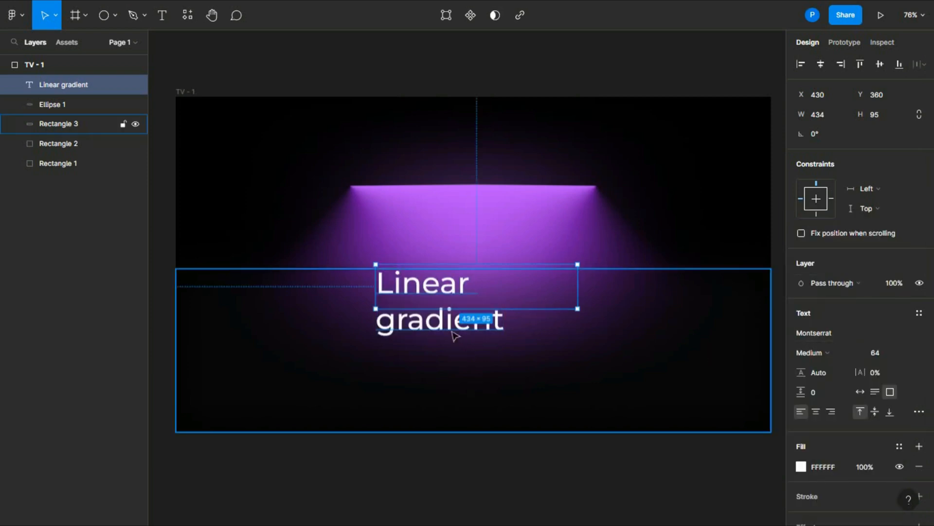
Step: Widen and centre-align the heading, and move it lower into the glow
left_click_drag(576, 282, 623, 294)
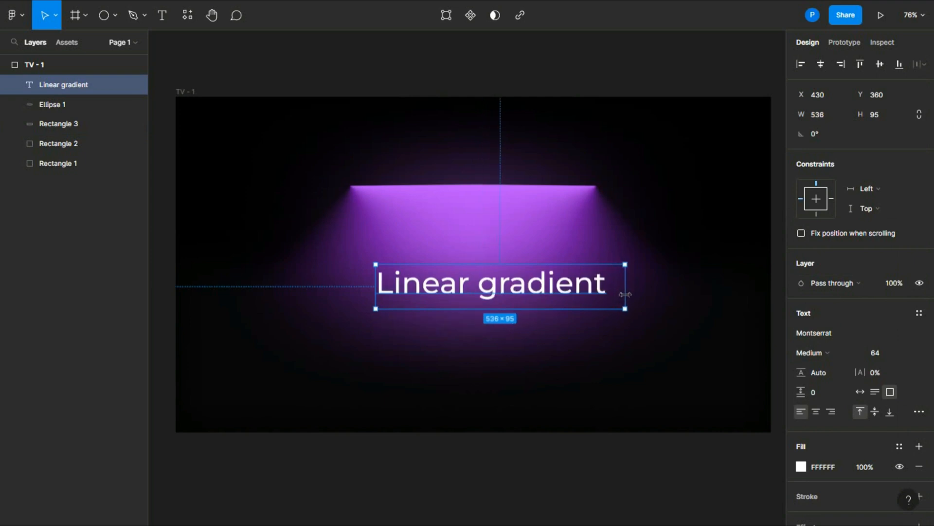
left_click(815, 412)
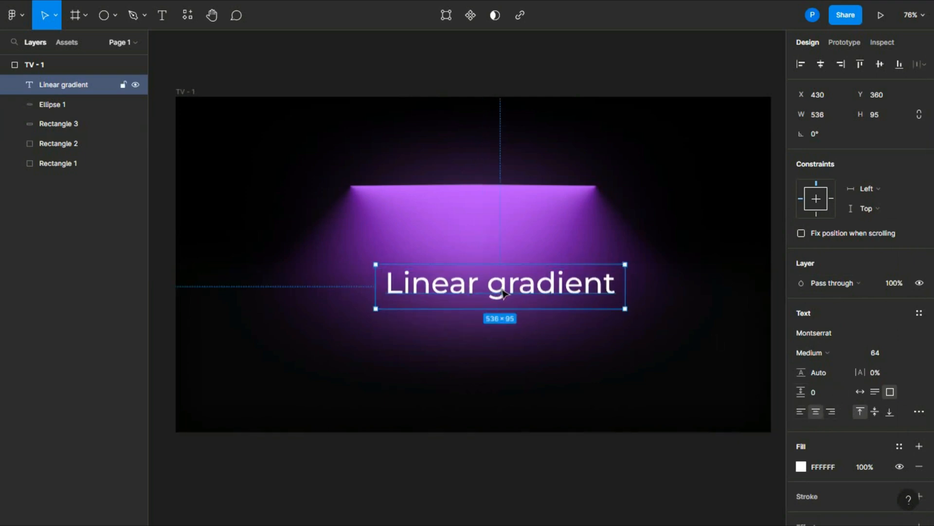
left_click_drag(499, 282, 487, 340)
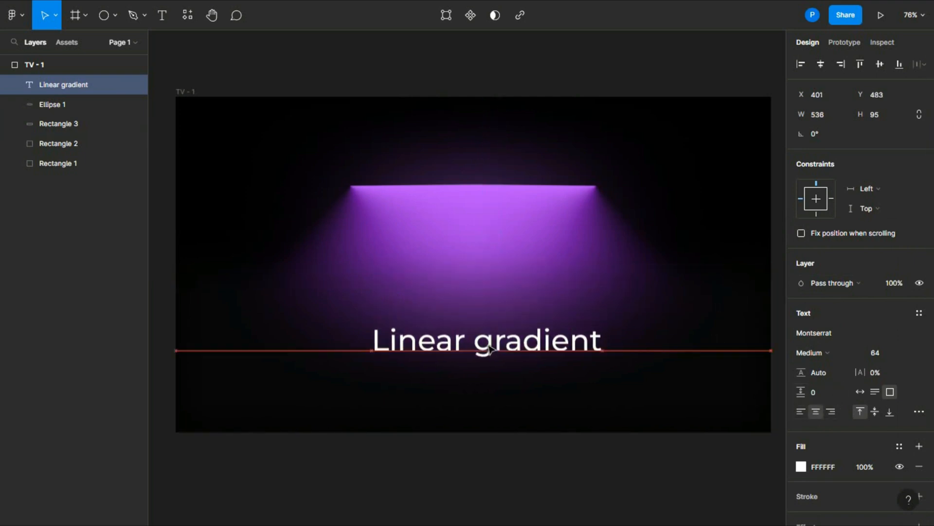
left_click_drag(485, 339, 473, 340)
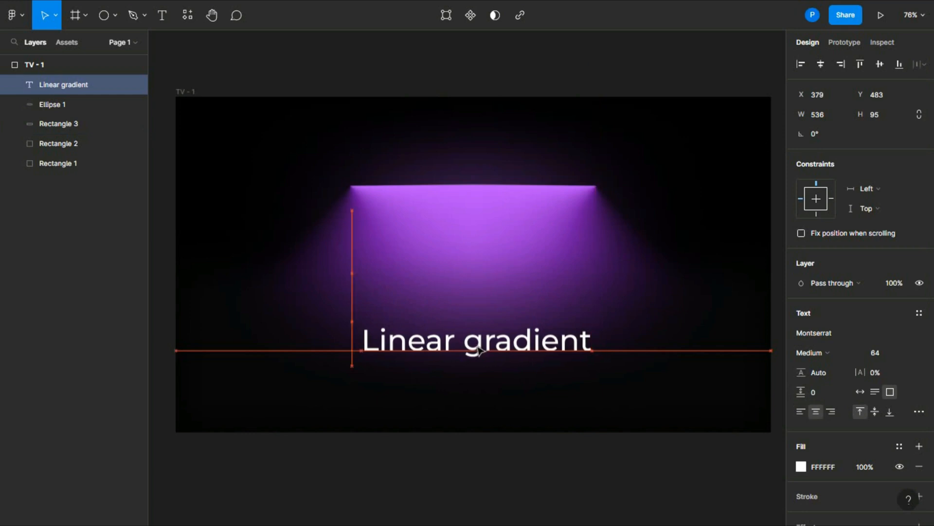
left_click_drag(474, 339, 479, 340)
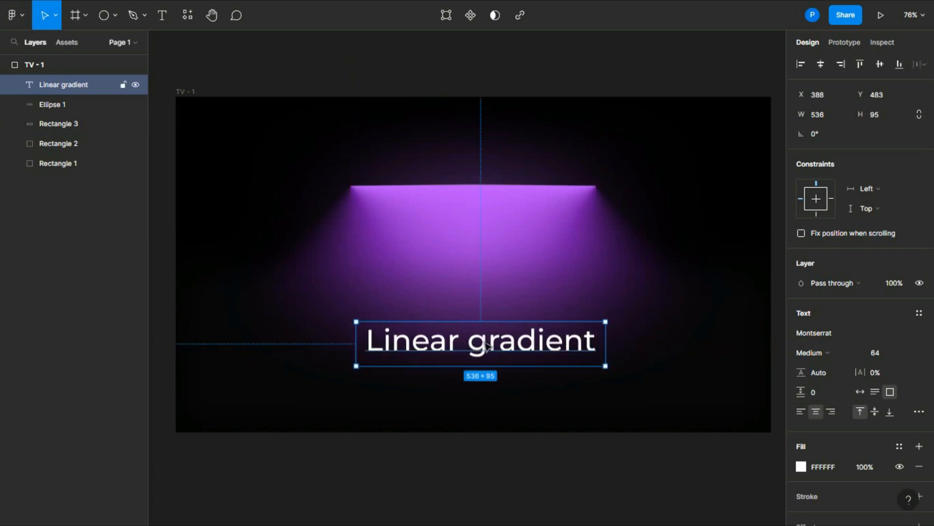
left_click_drag(481, 339, 473, 335)
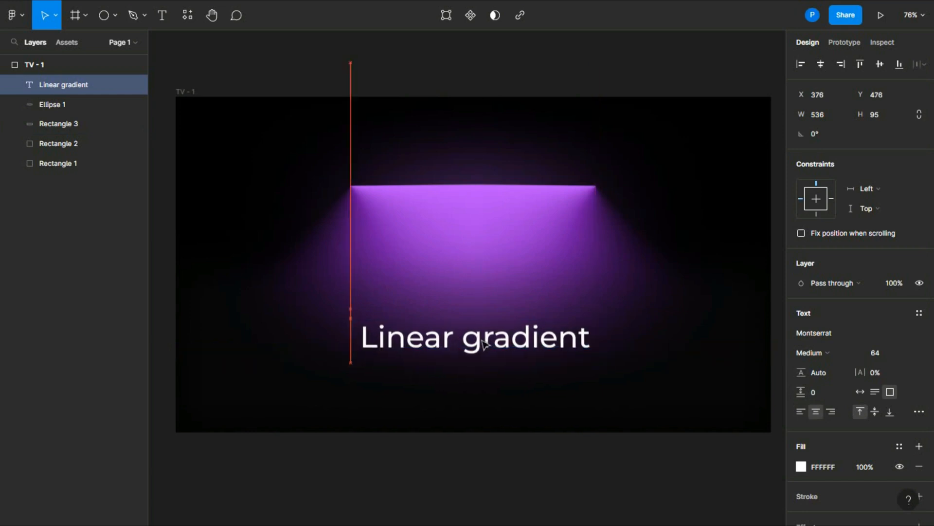
left_click(530, 477)
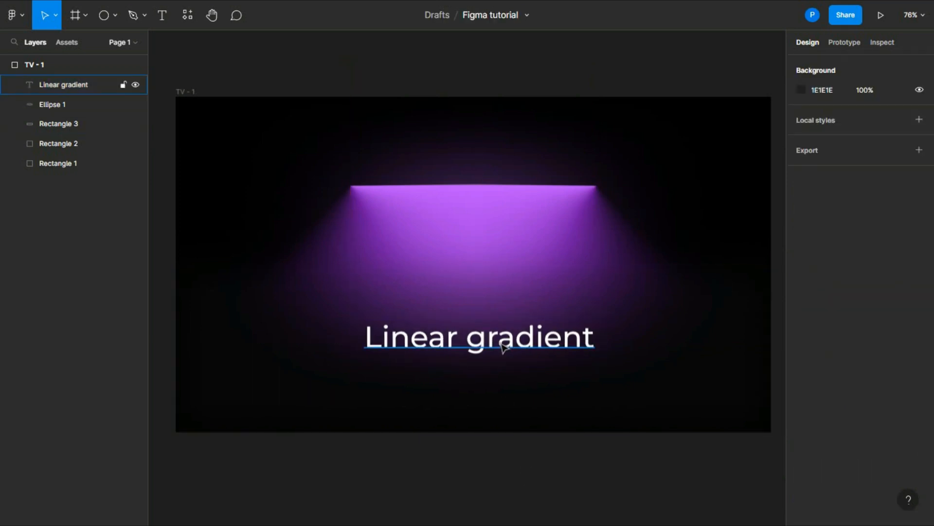
Step: Change the 'Linear gradient' heading fill from white to light purple DFAAFF
left_click(478, 336)
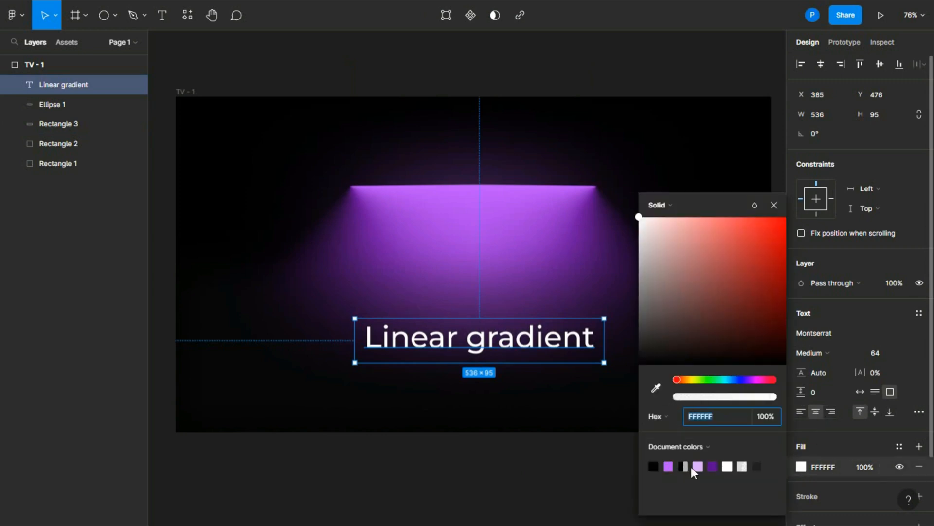
left_click(696, 467)
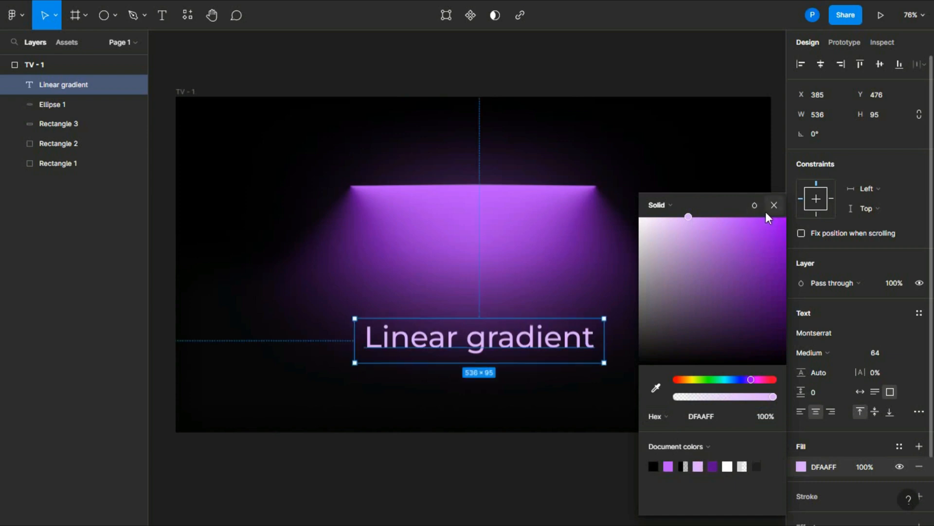
left_click(775, 205)
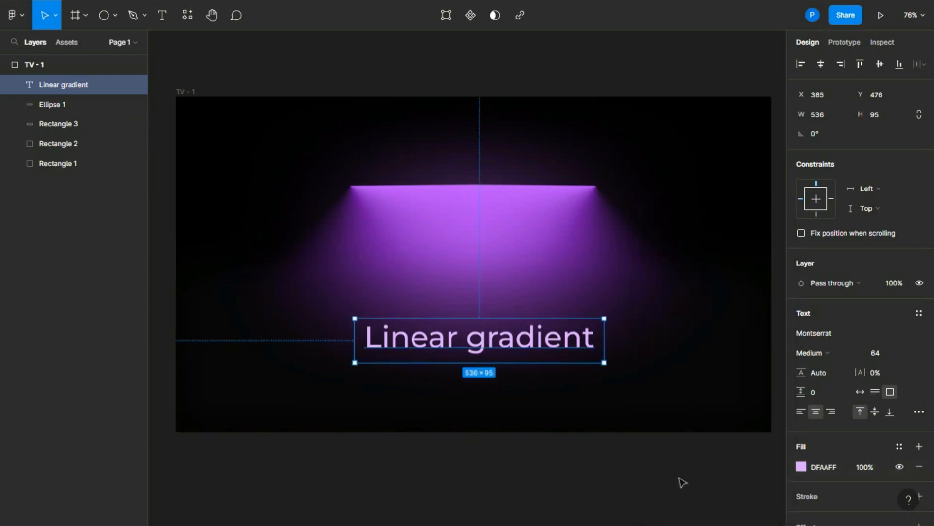
left_click(58, 124)
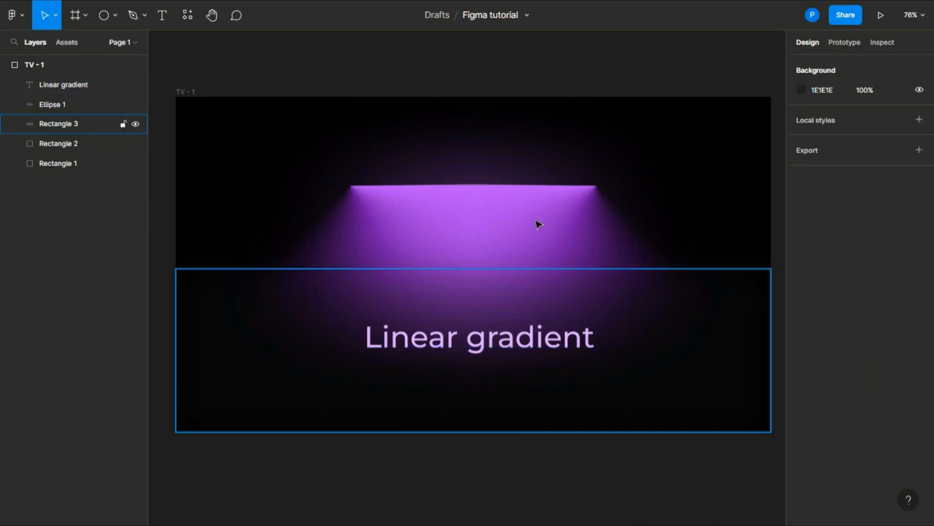